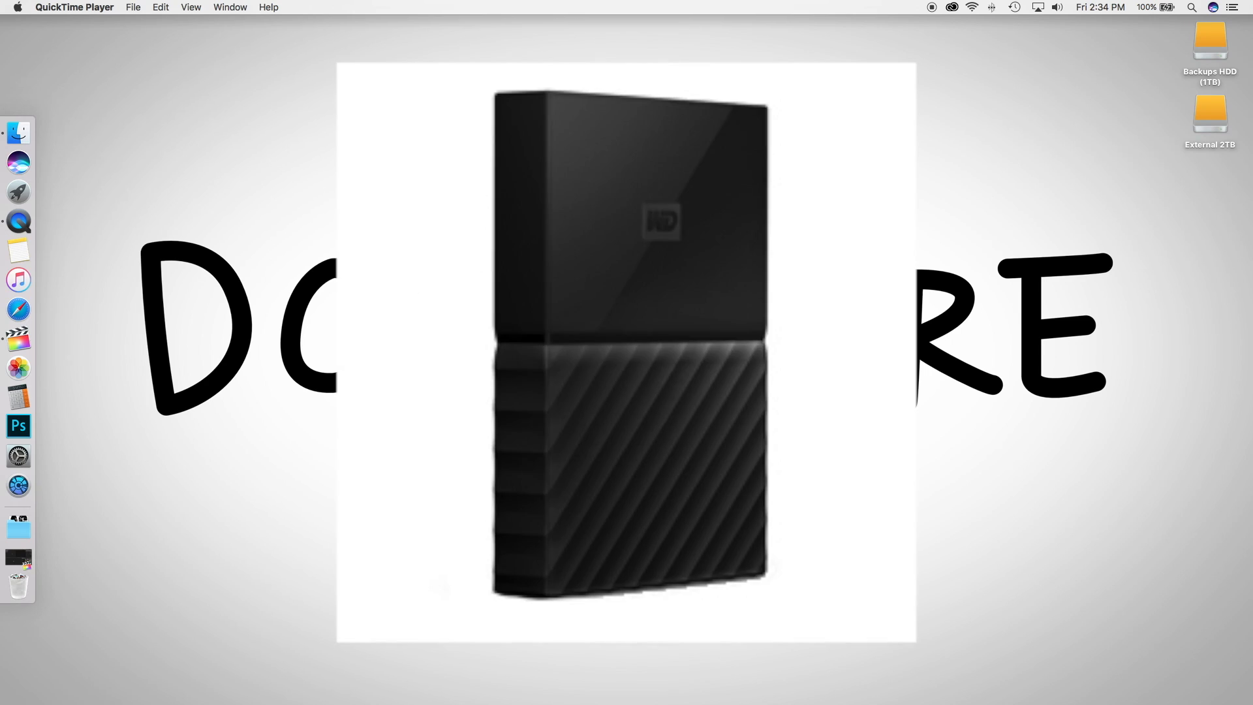
mouse_move(1210, 120)
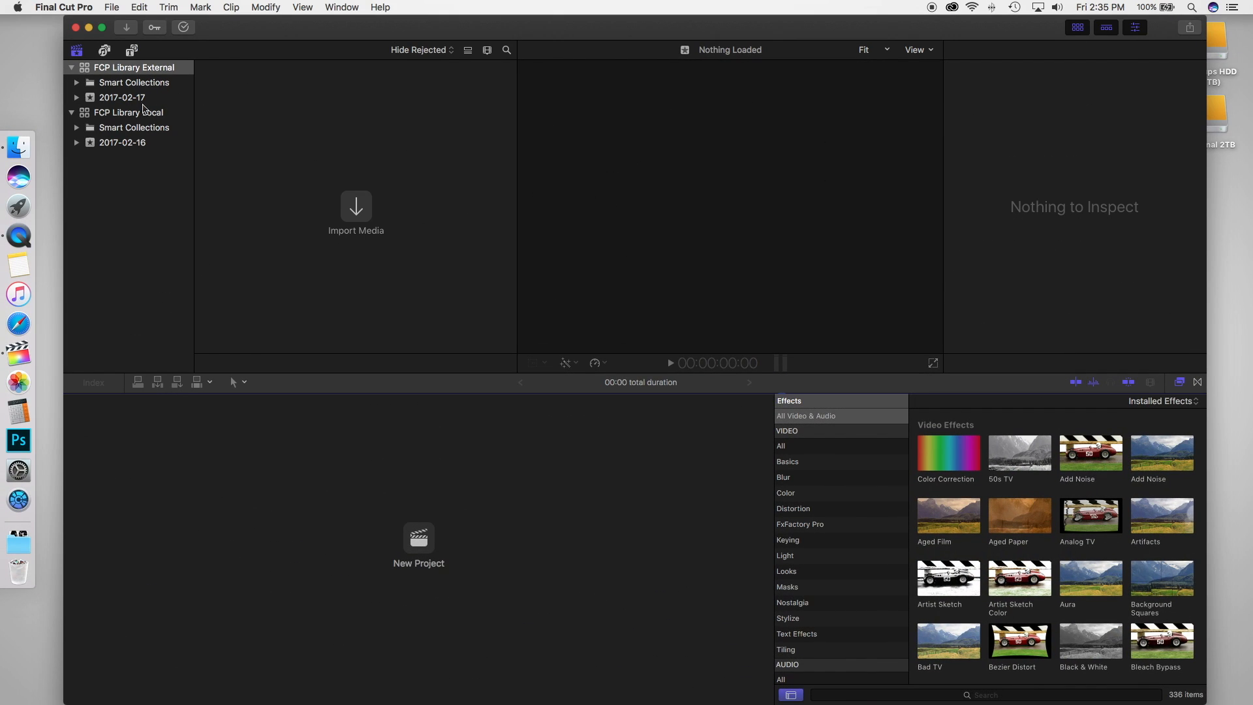
- View the properties of FCP Library Local and FCP Library External, then reach the Open Library commands
left_click(127, 112)
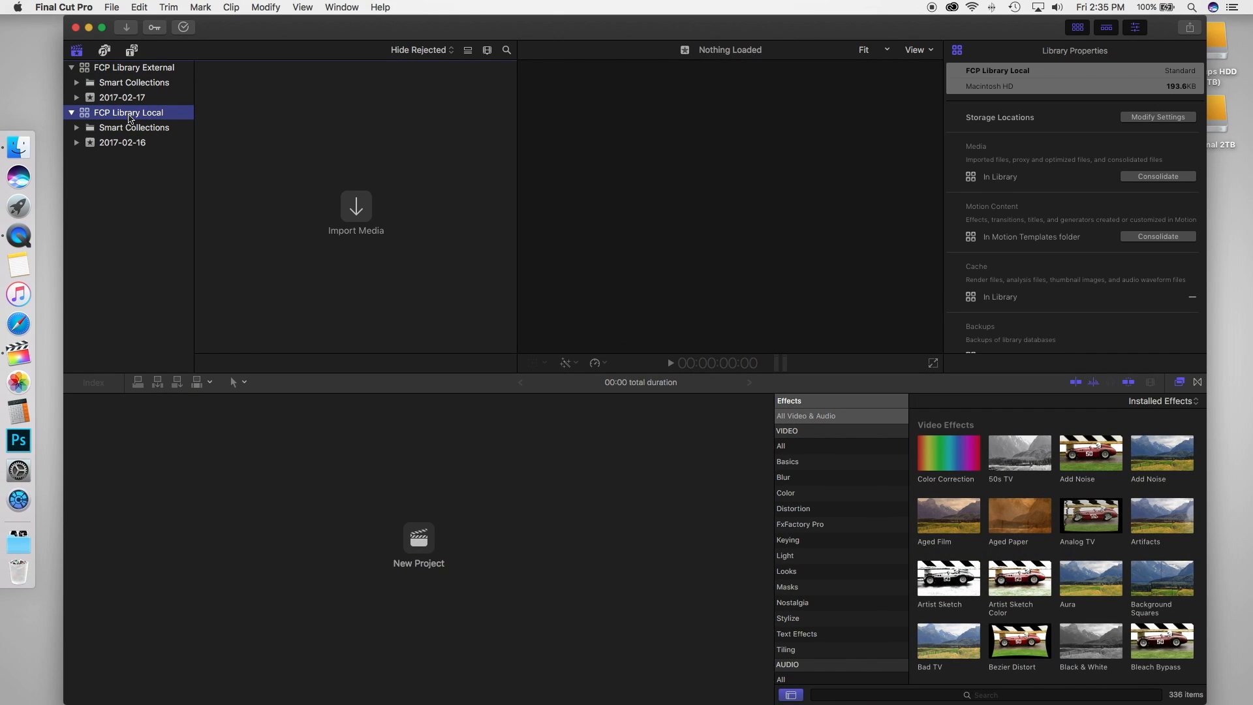
mouse_move(130, 118)
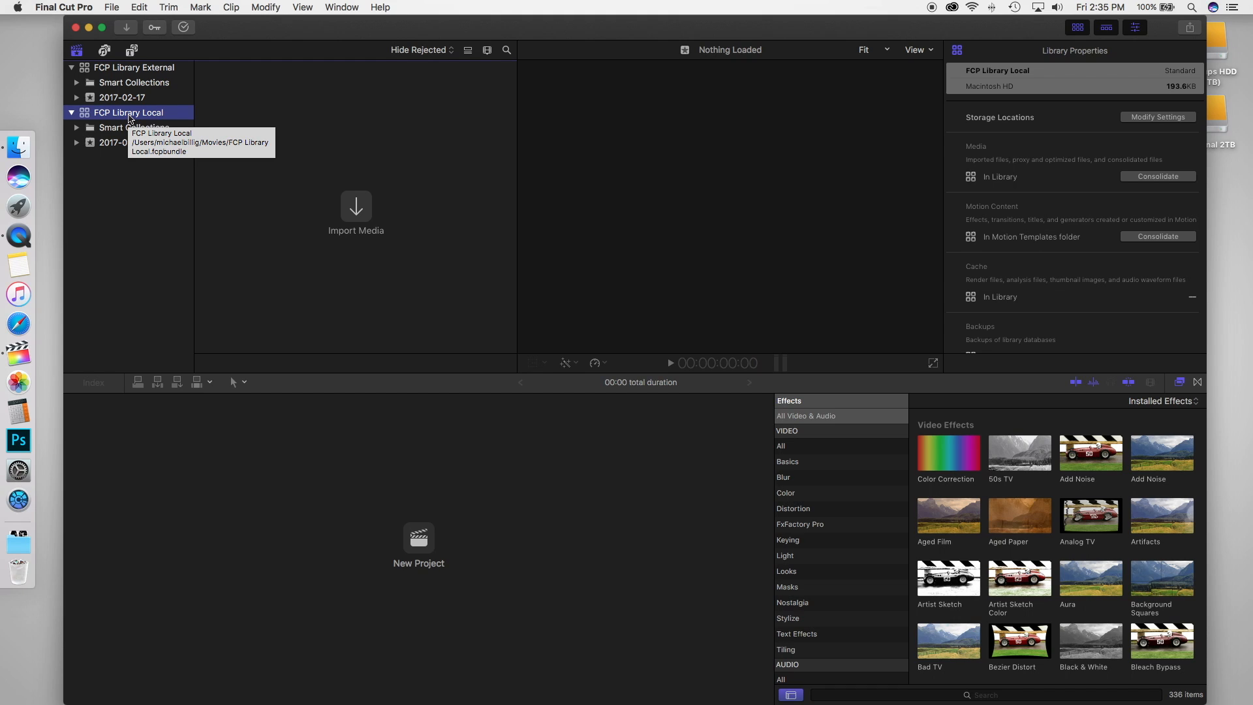
left_click(135, 68)
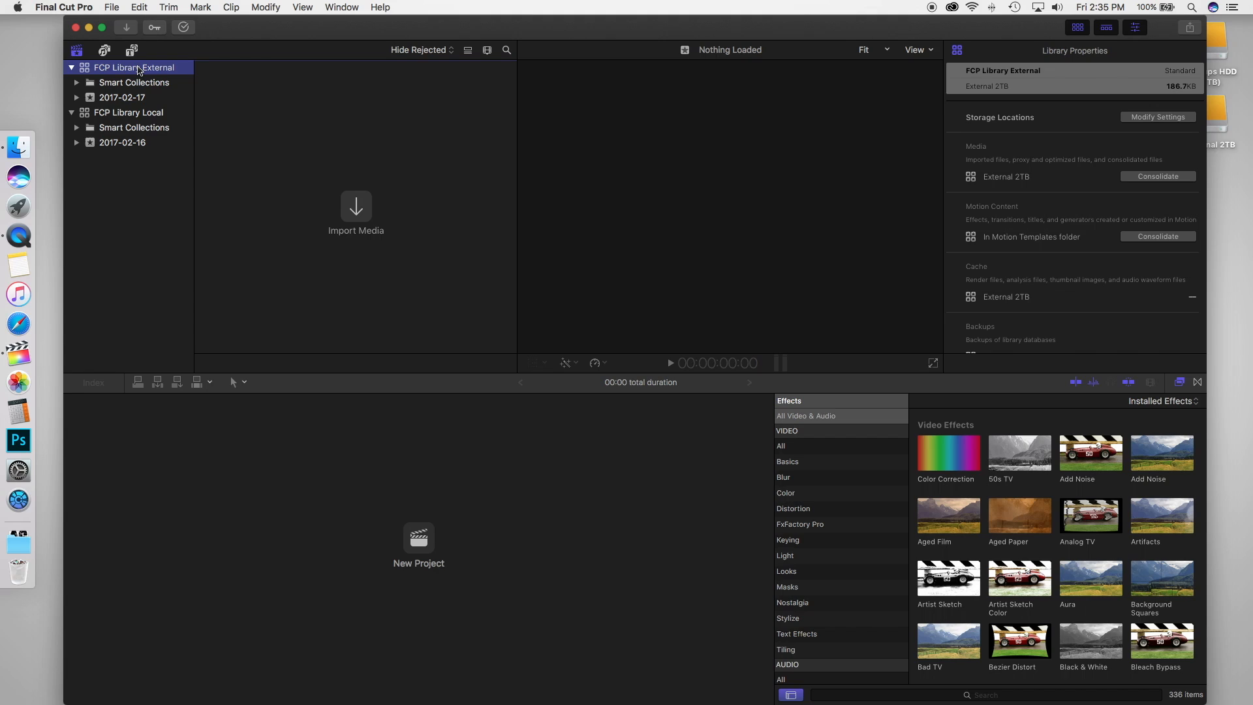
mouse_move(154, 128)
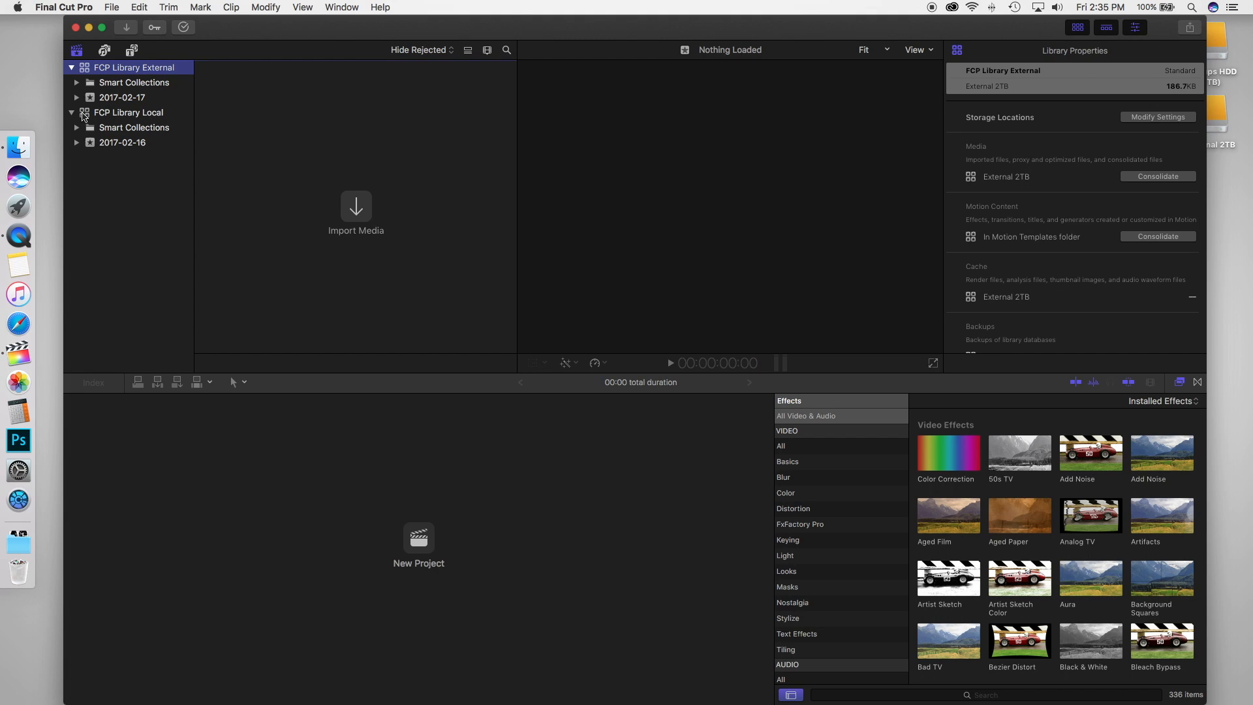
mouse_move(88, 120)
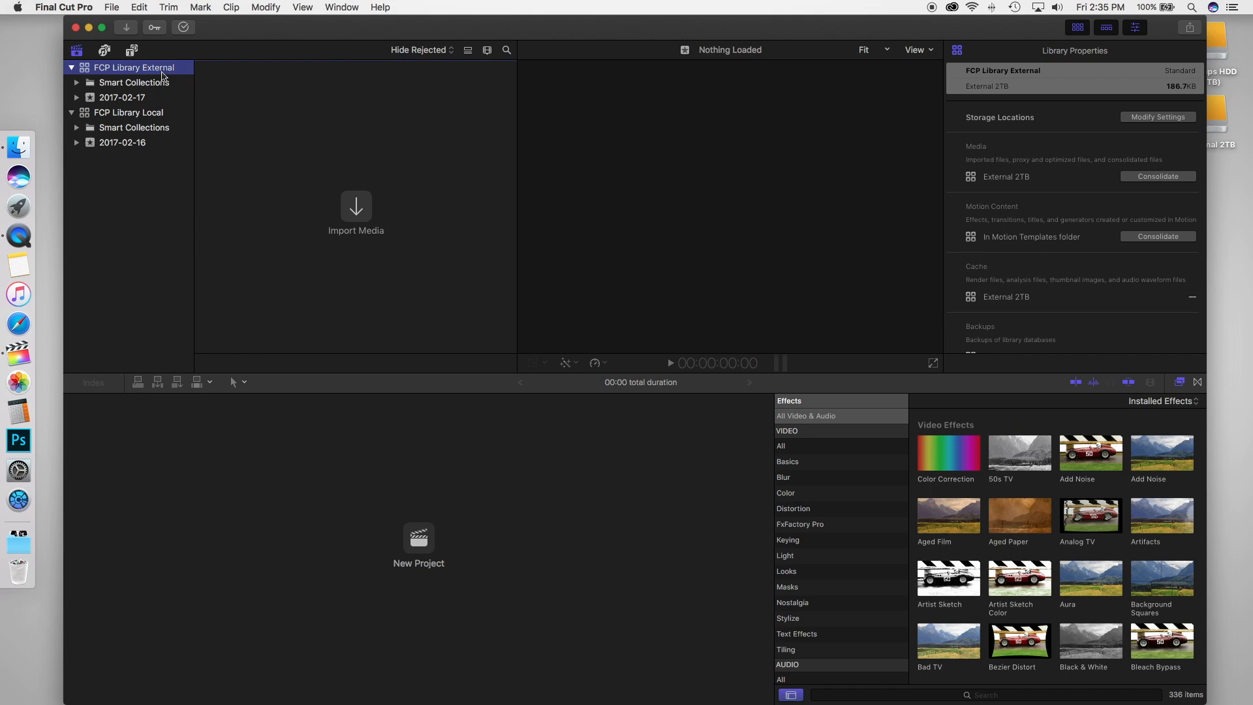
mouse_move(184, 68)
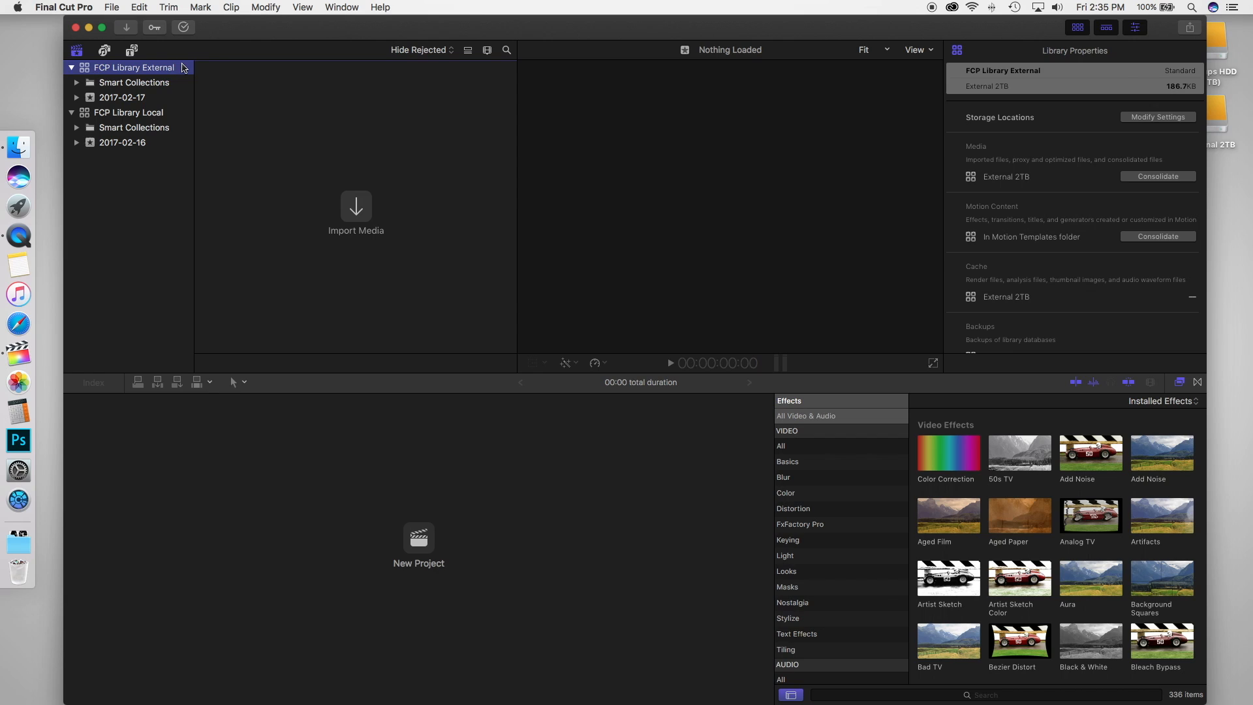
left_click(111, 7)
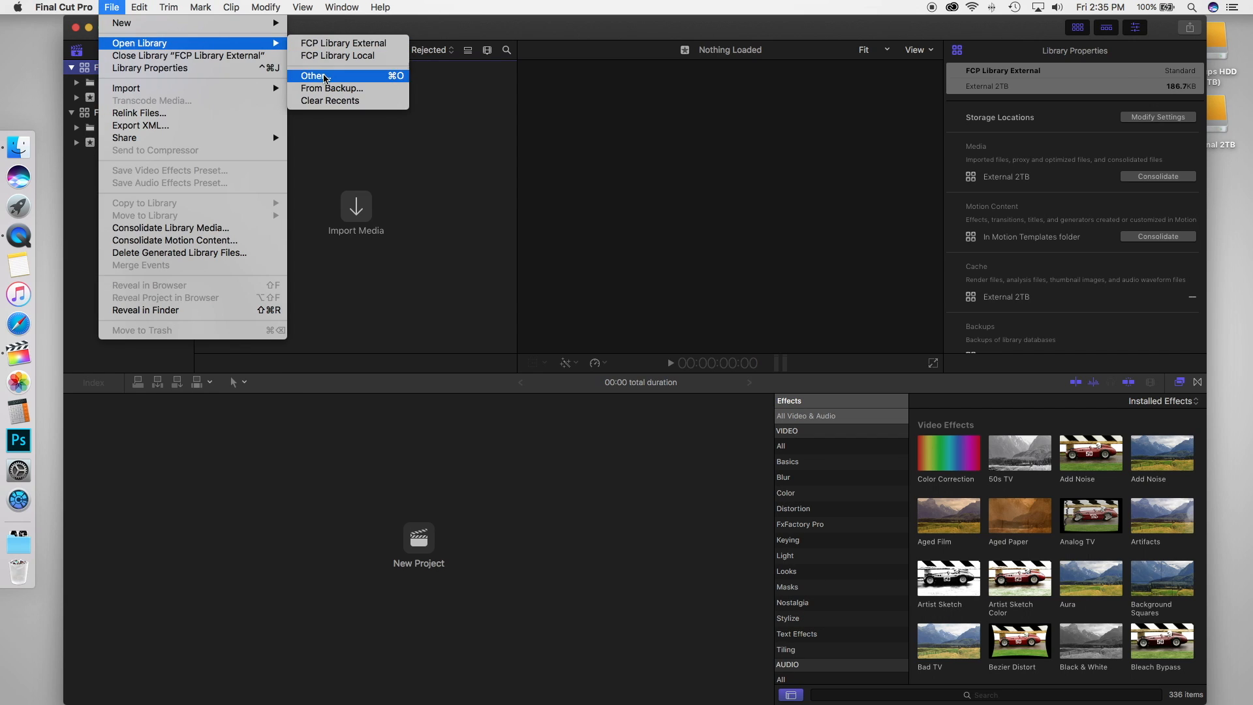
left_click(313, 75)
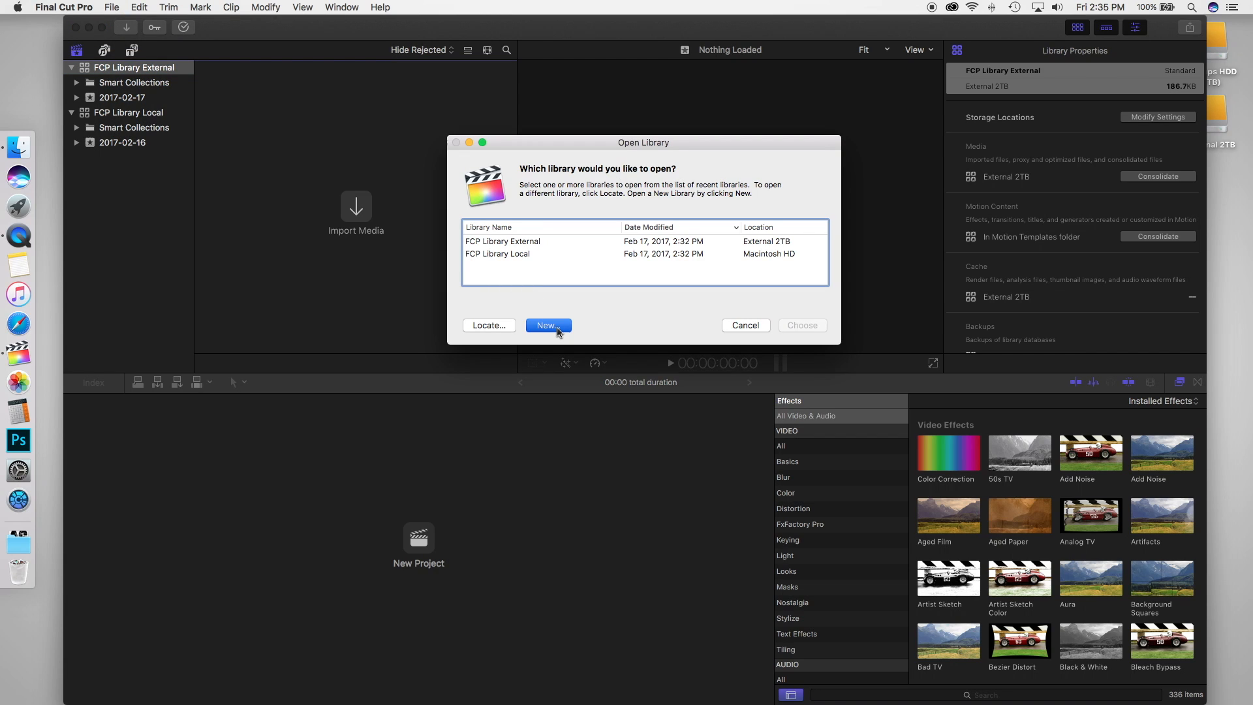
left_click(548, 325)
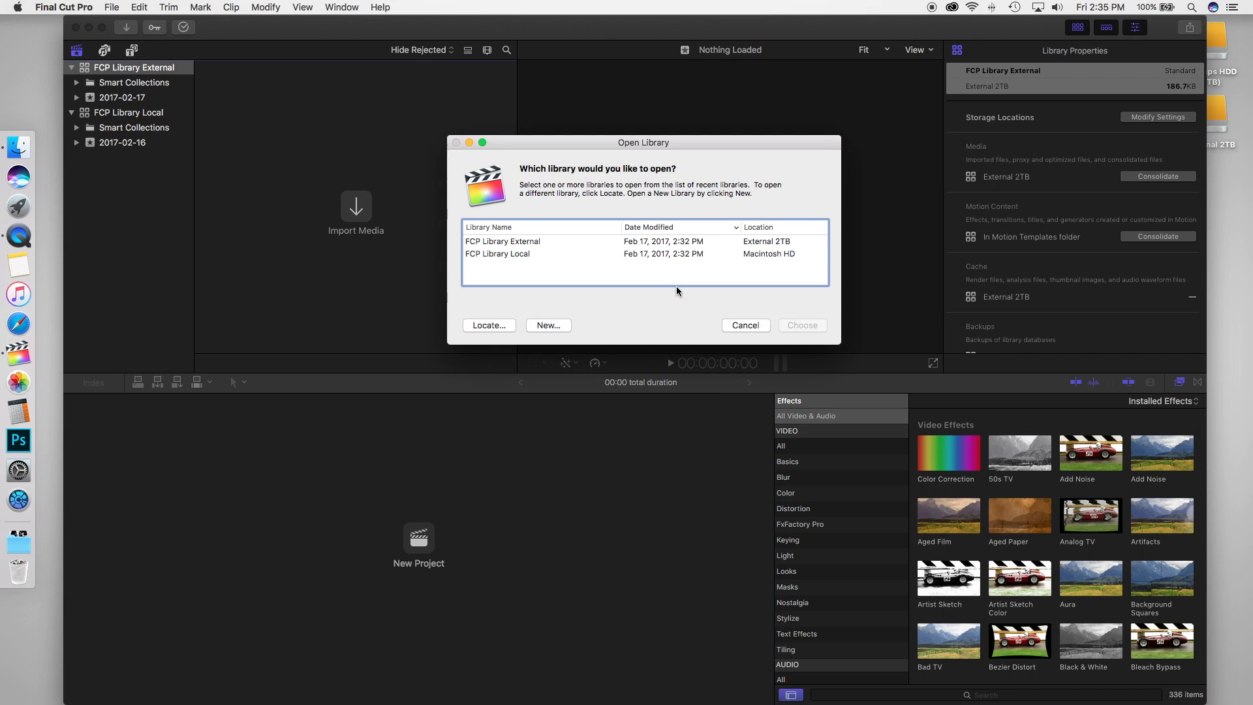
left_click(746, 325)
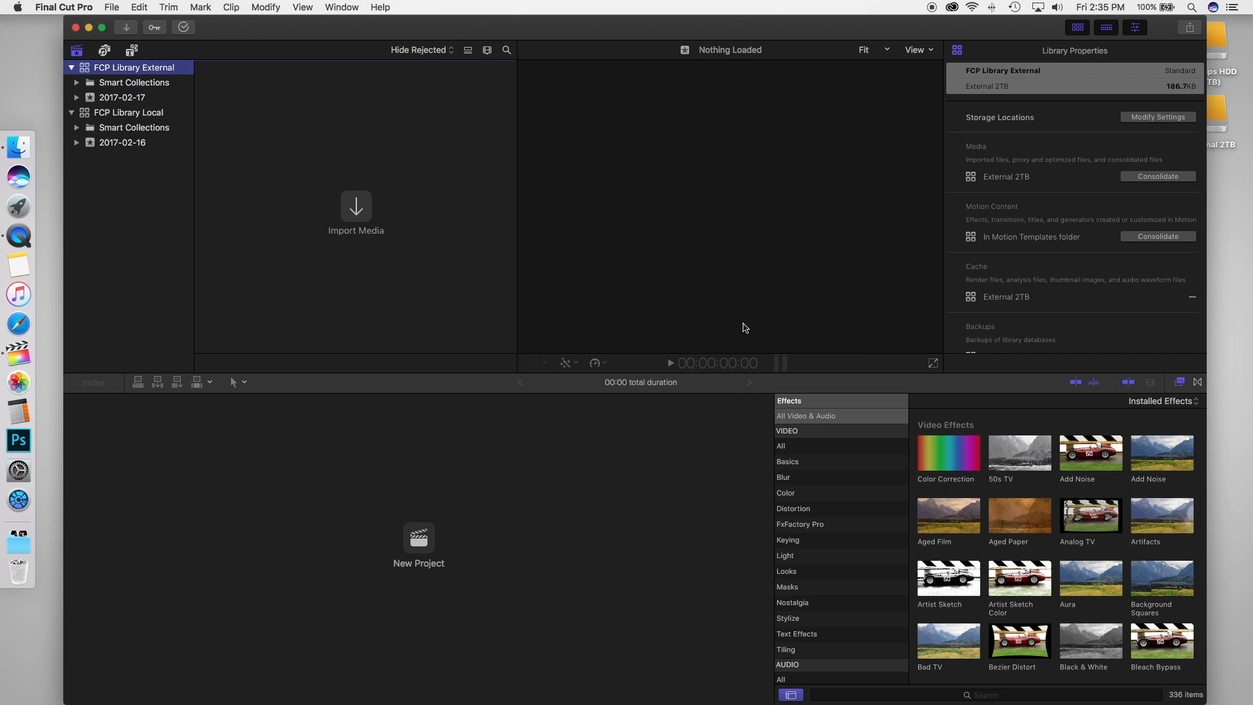
mouse_move(159, 83)
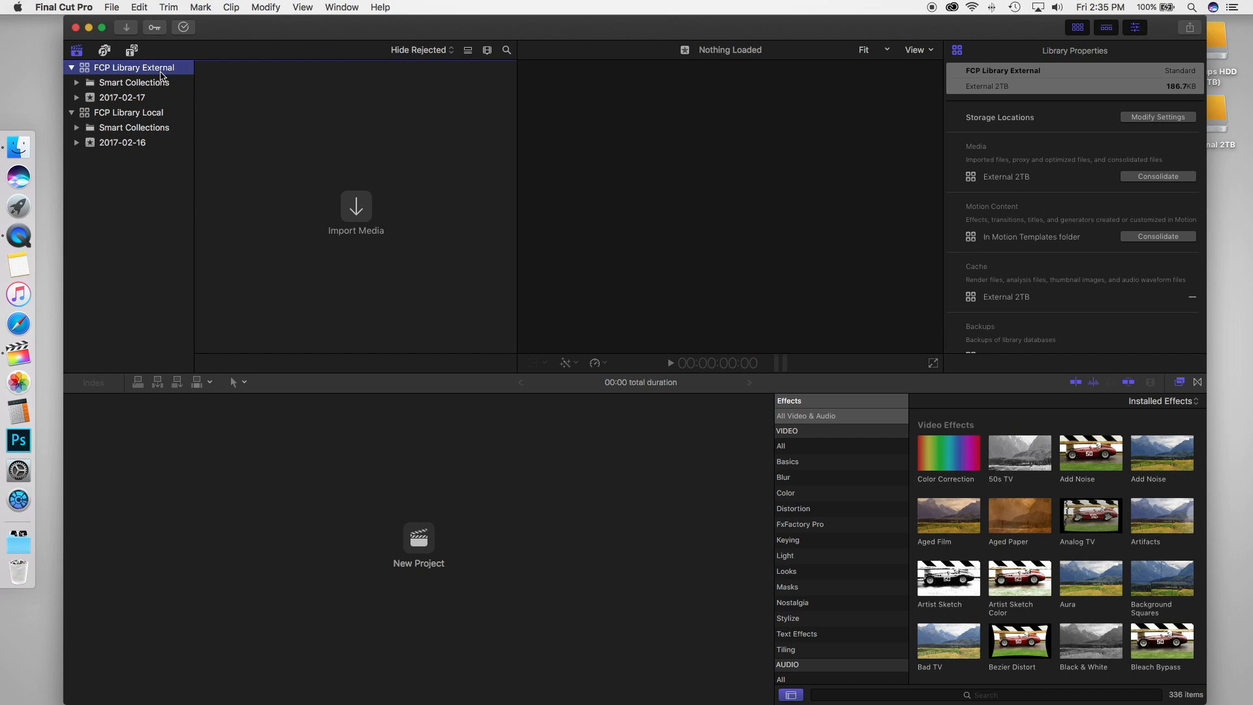
mouse_move(160, 76)
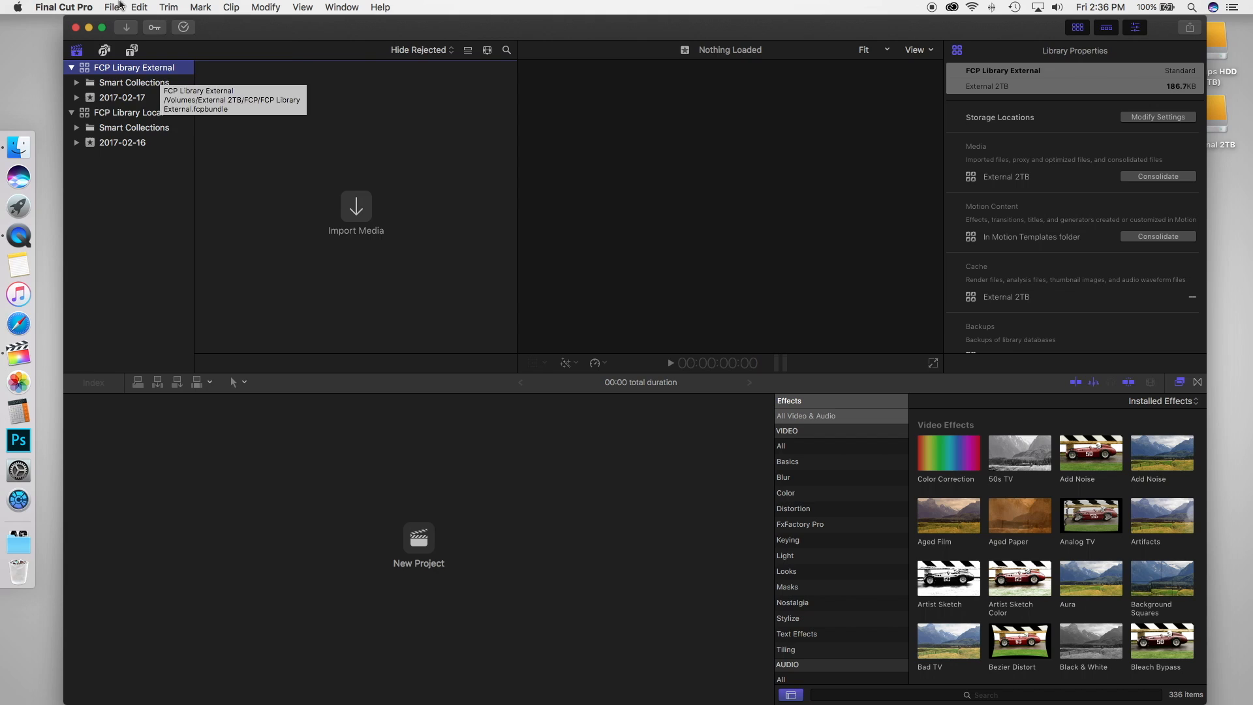
- Bring up Modify Settings for FCP Library External's storage locations
left_click(116, 6)
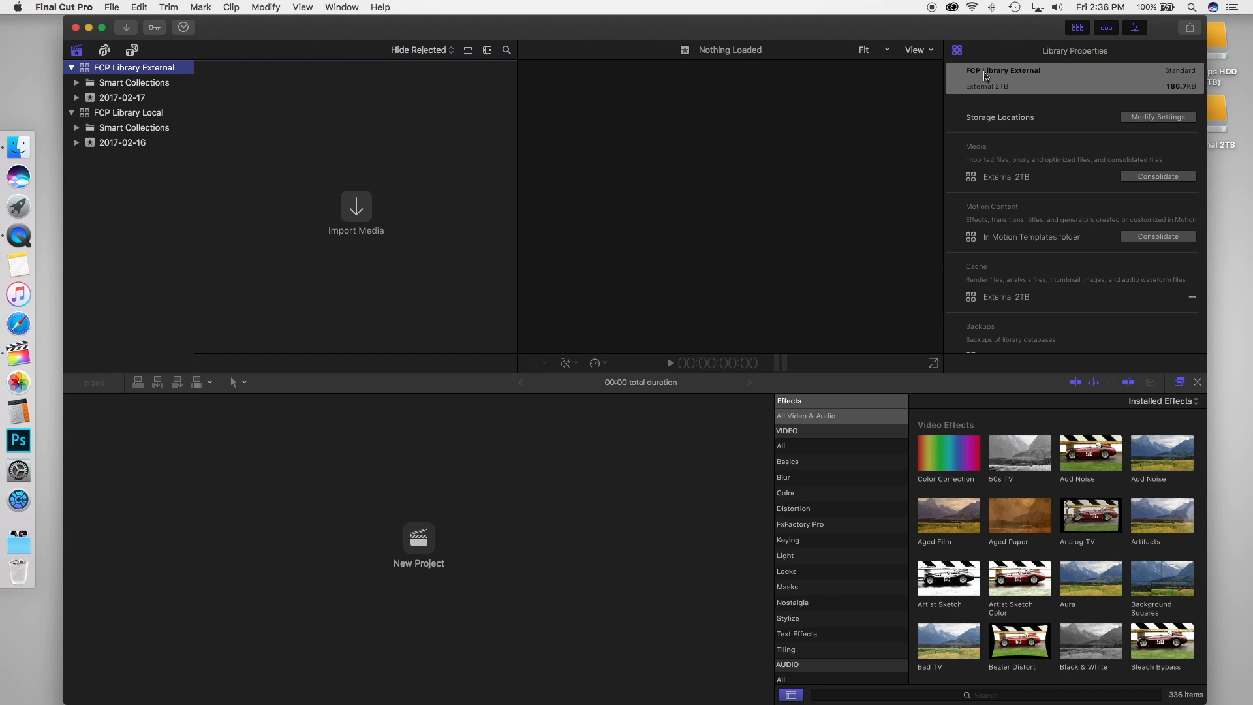
mouse_move(1035, 79)
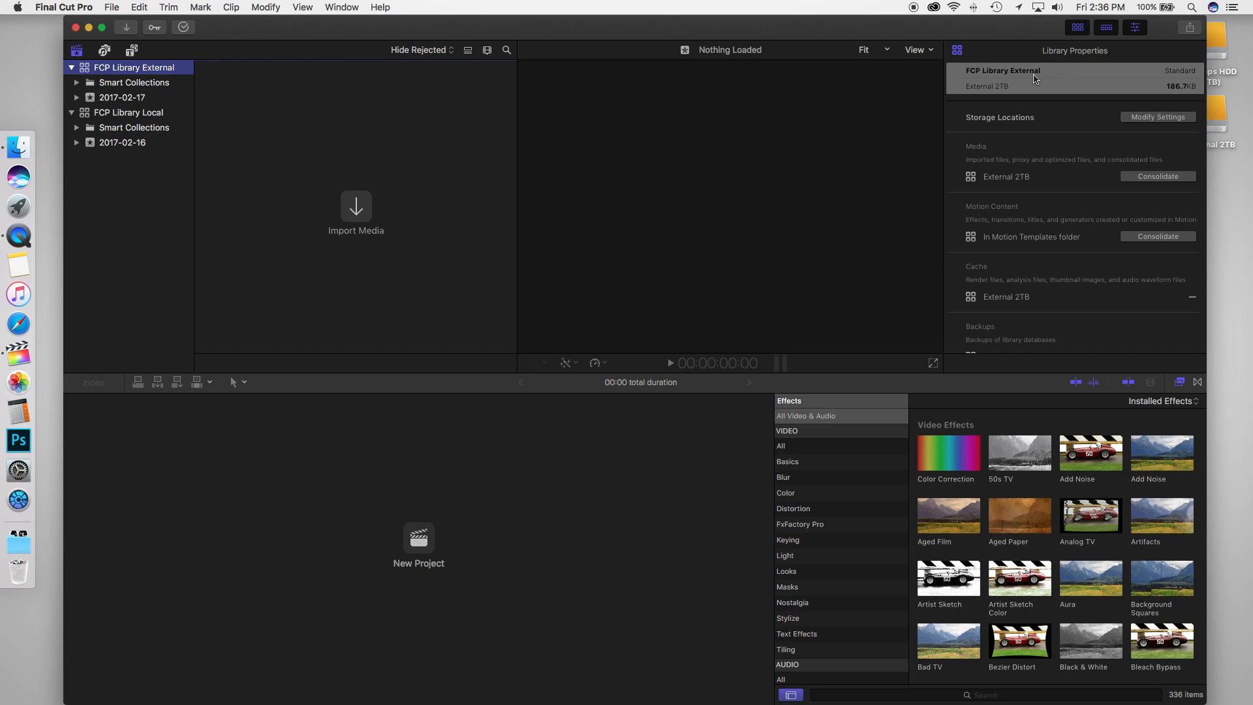
mouse_move(958, 75)
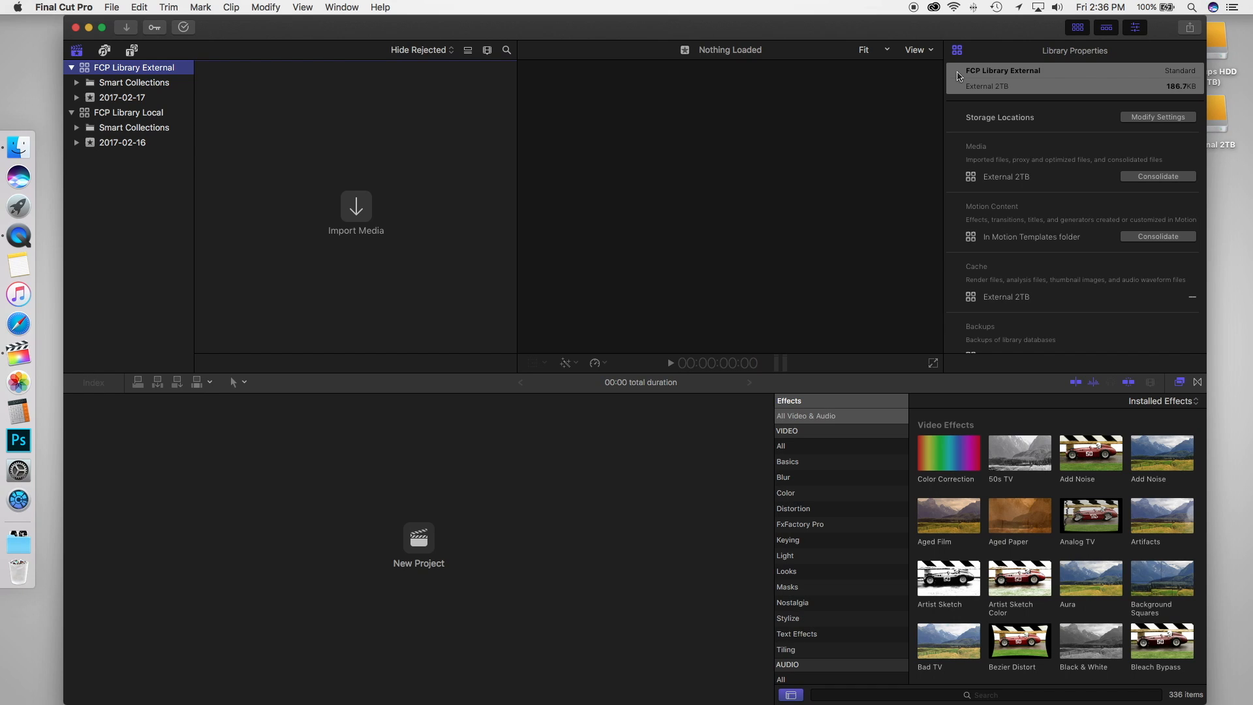
mouse_move(1016, 94)
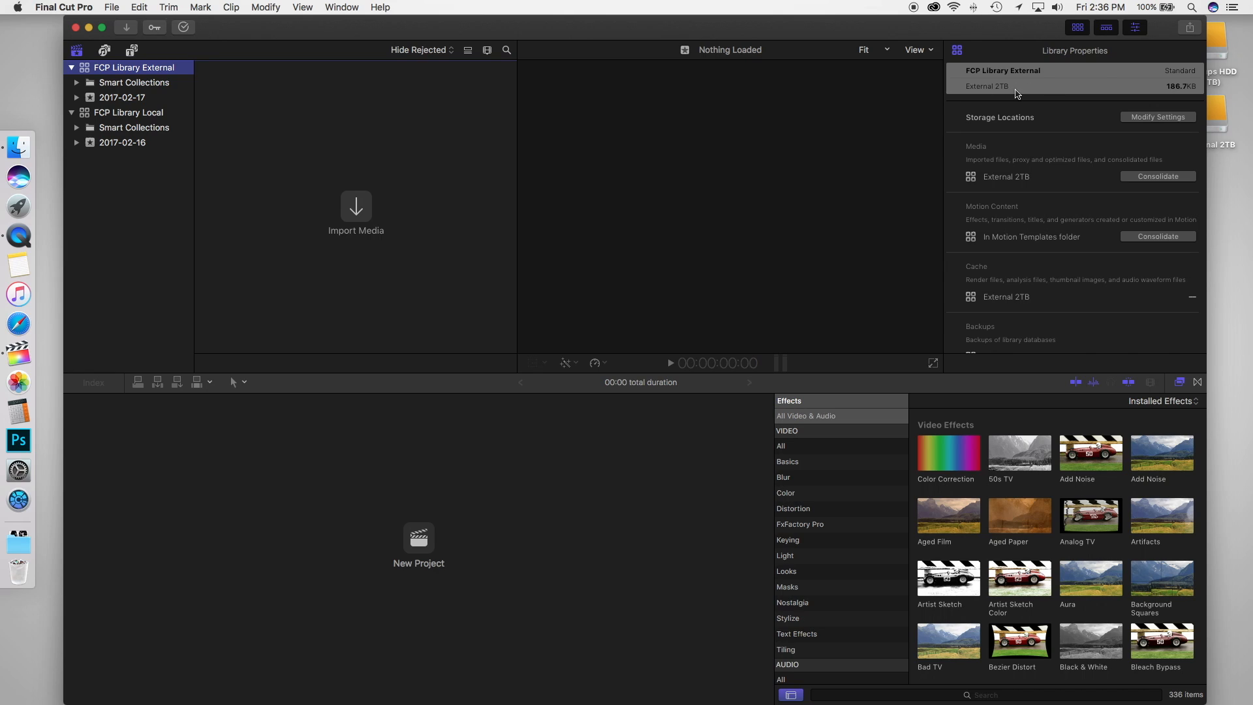
mouse_move(996, 91)
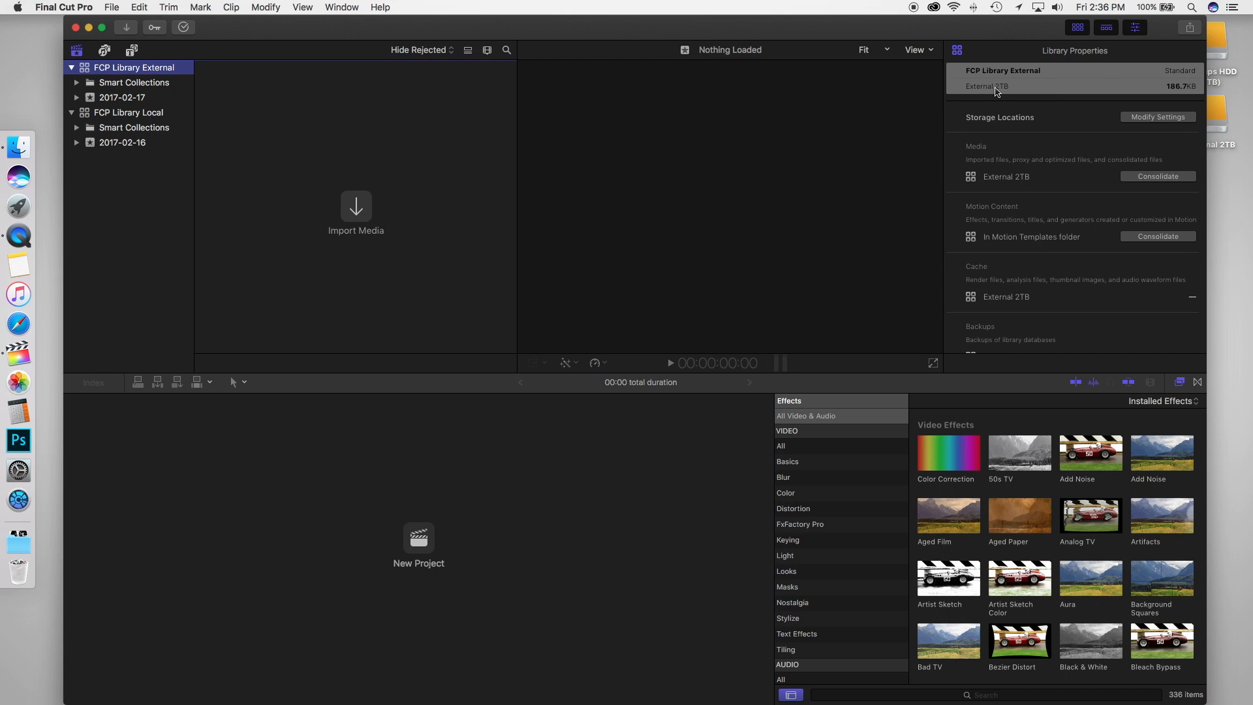
mouse_move(989, 122)
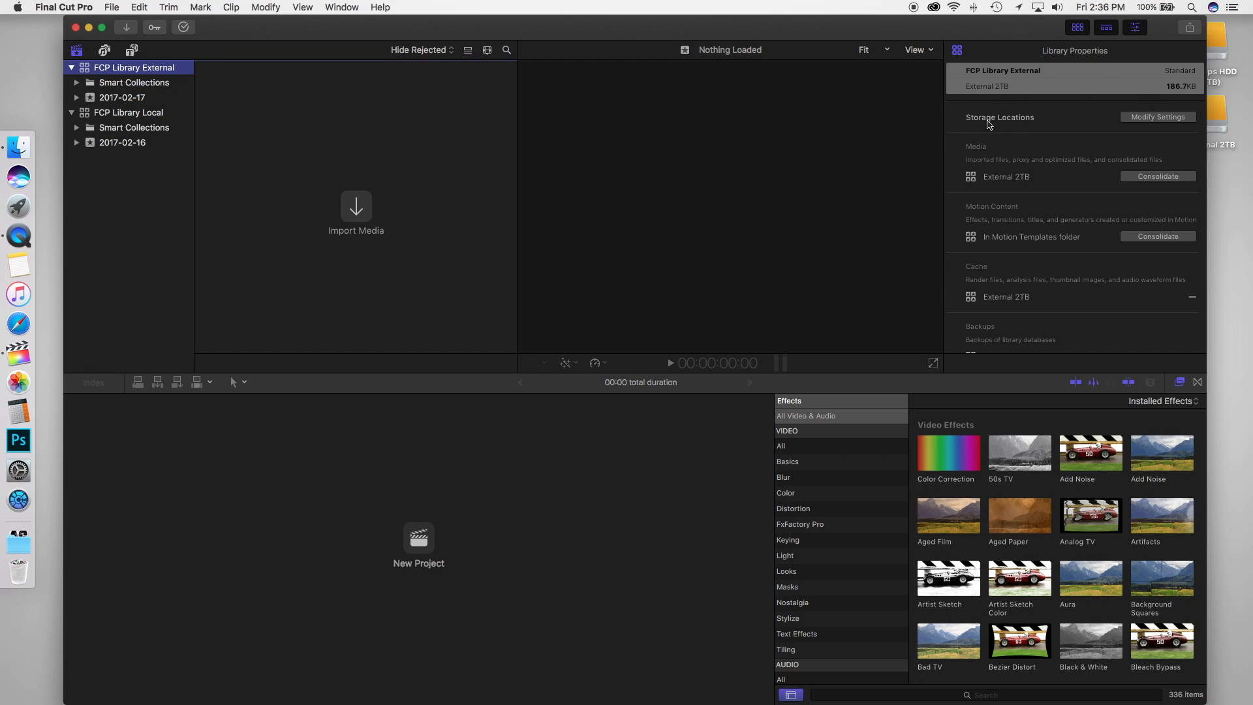
mouse_move(1010, 123)
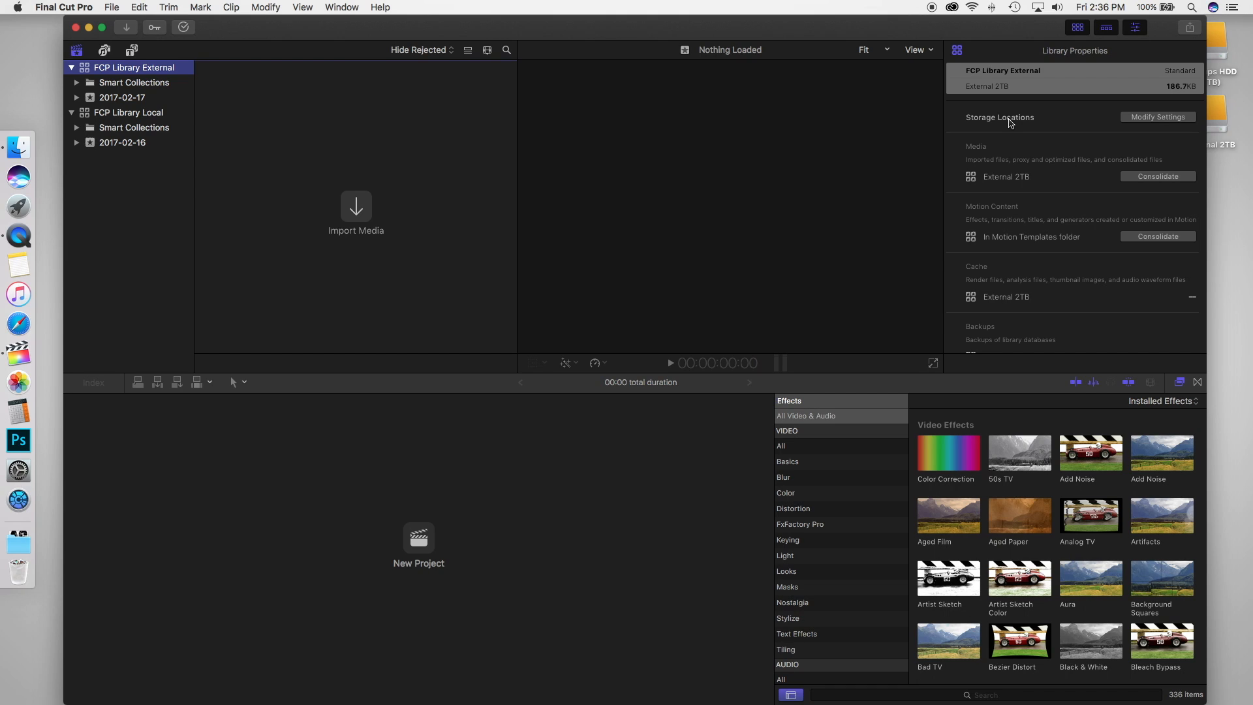
mouse_move(1131, 120)
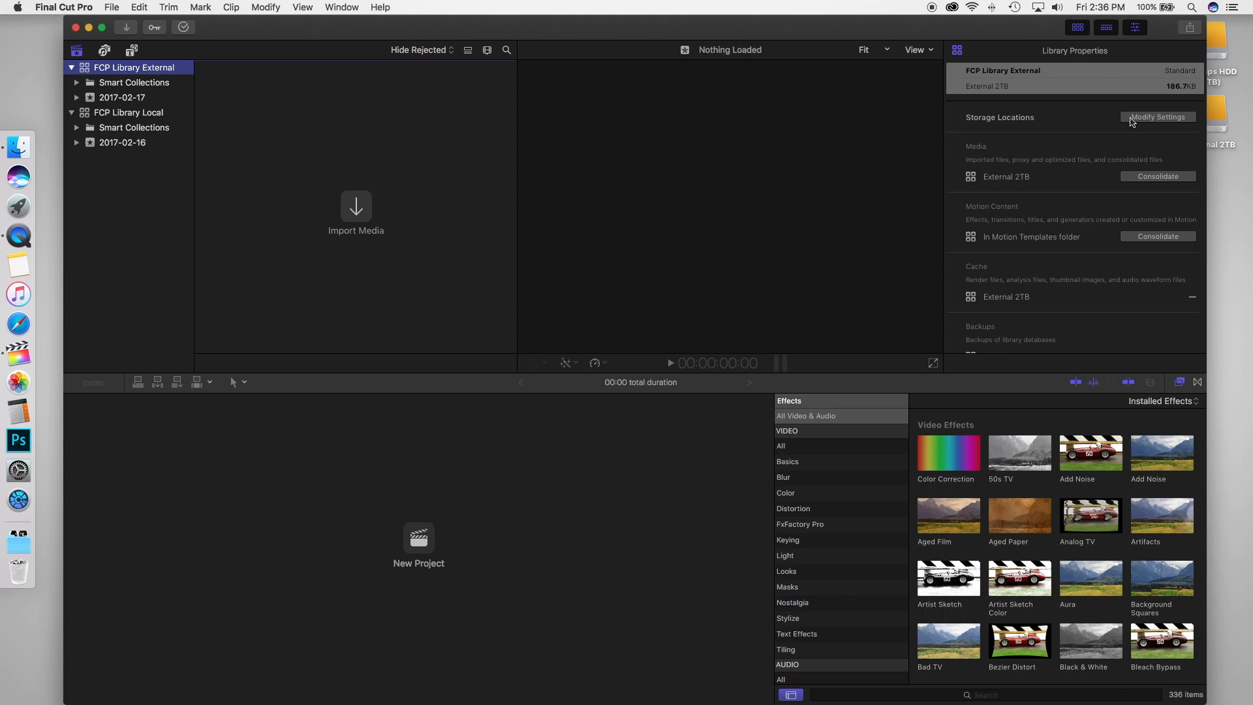
left_click(1158, 117)
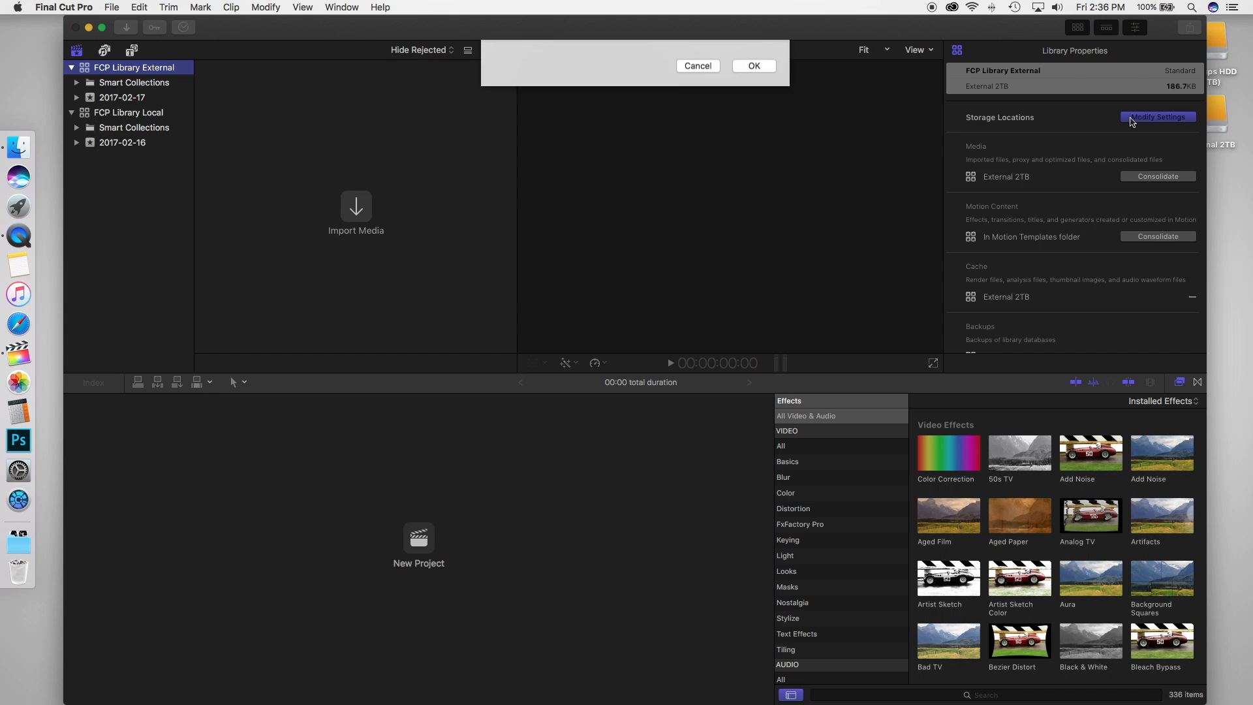
- Keep Motion Content in the Motion Templates folder, leaving Media, Cache and Backups on External 2TB
left_click(1157, 116)
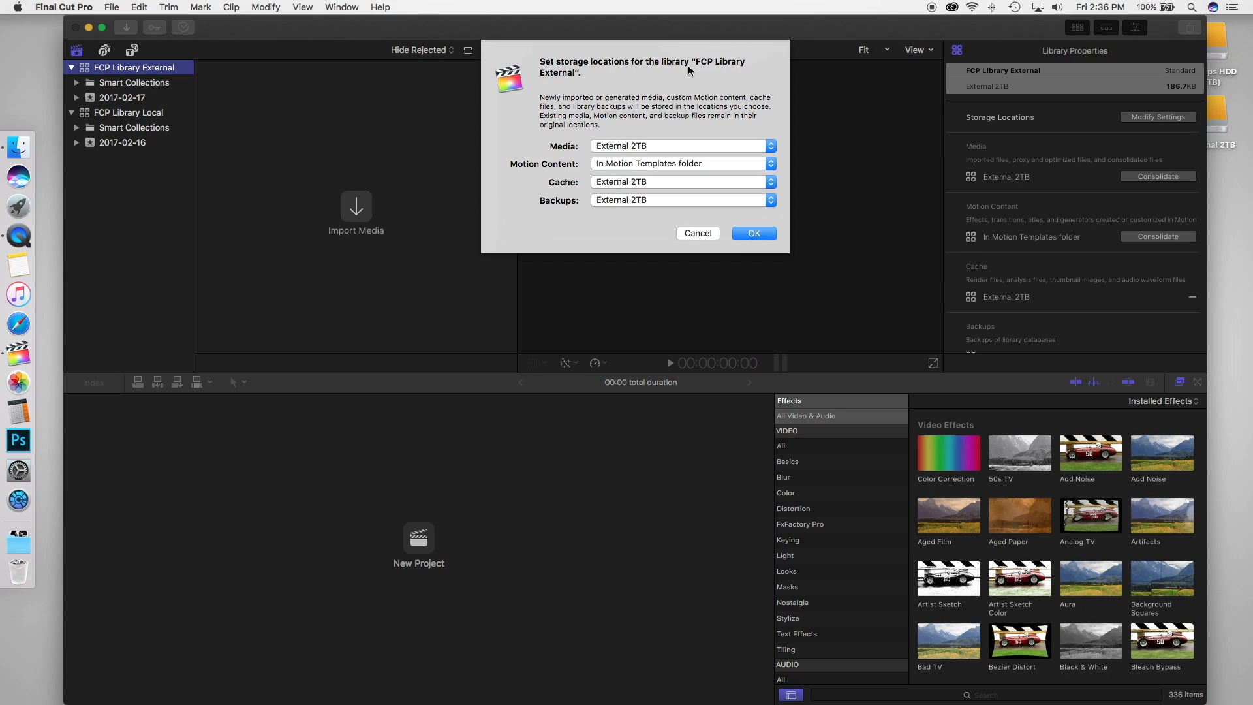
left_click(682, 146)
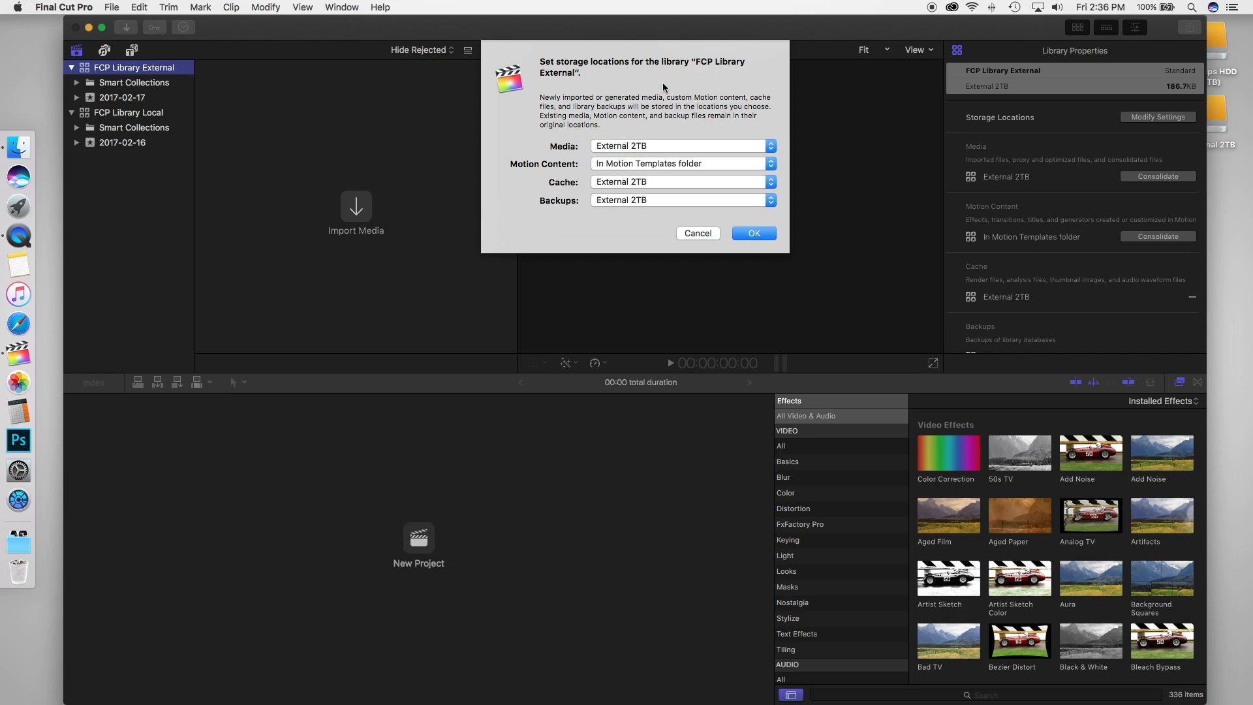
left_click(681, 163)
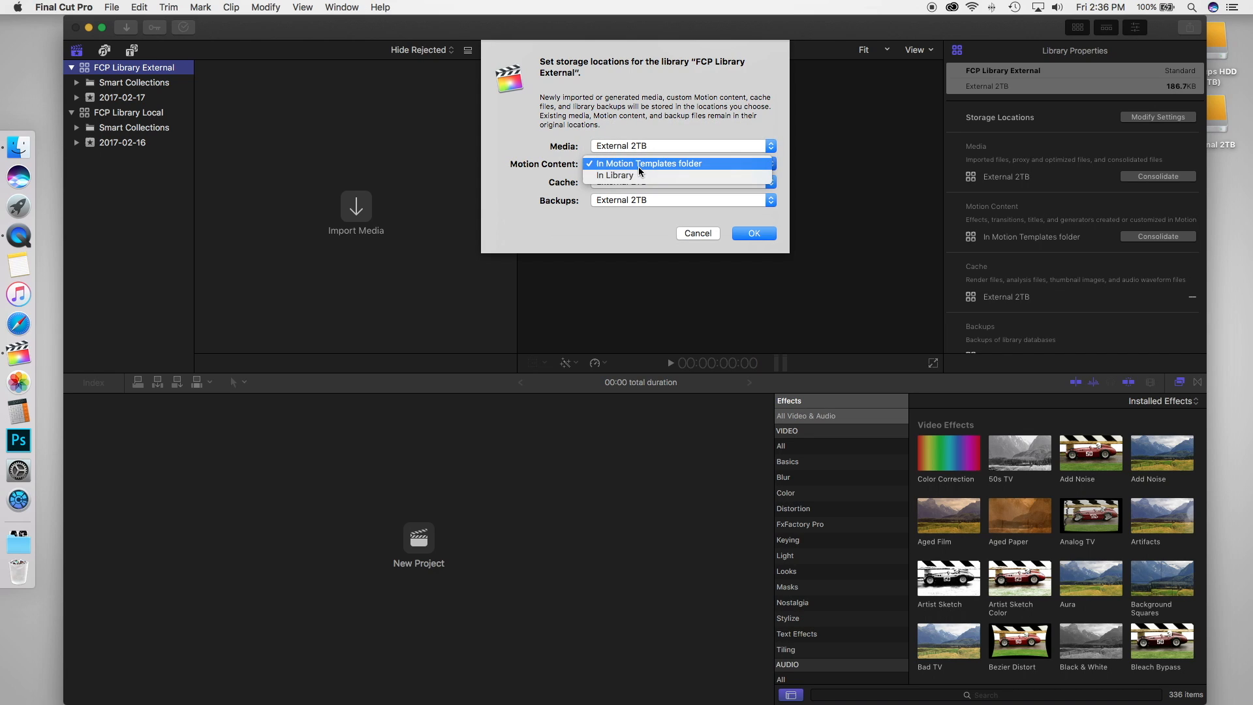
mouse_move(648, 168)
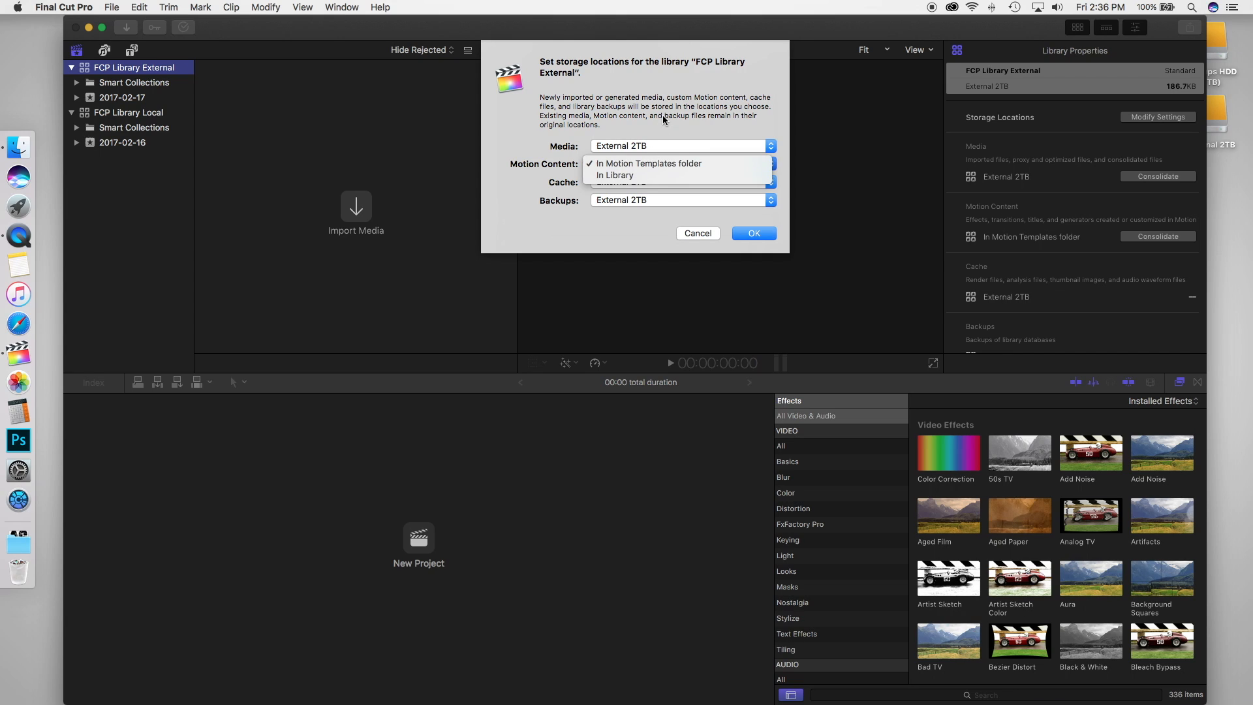
left_click(648, 163)
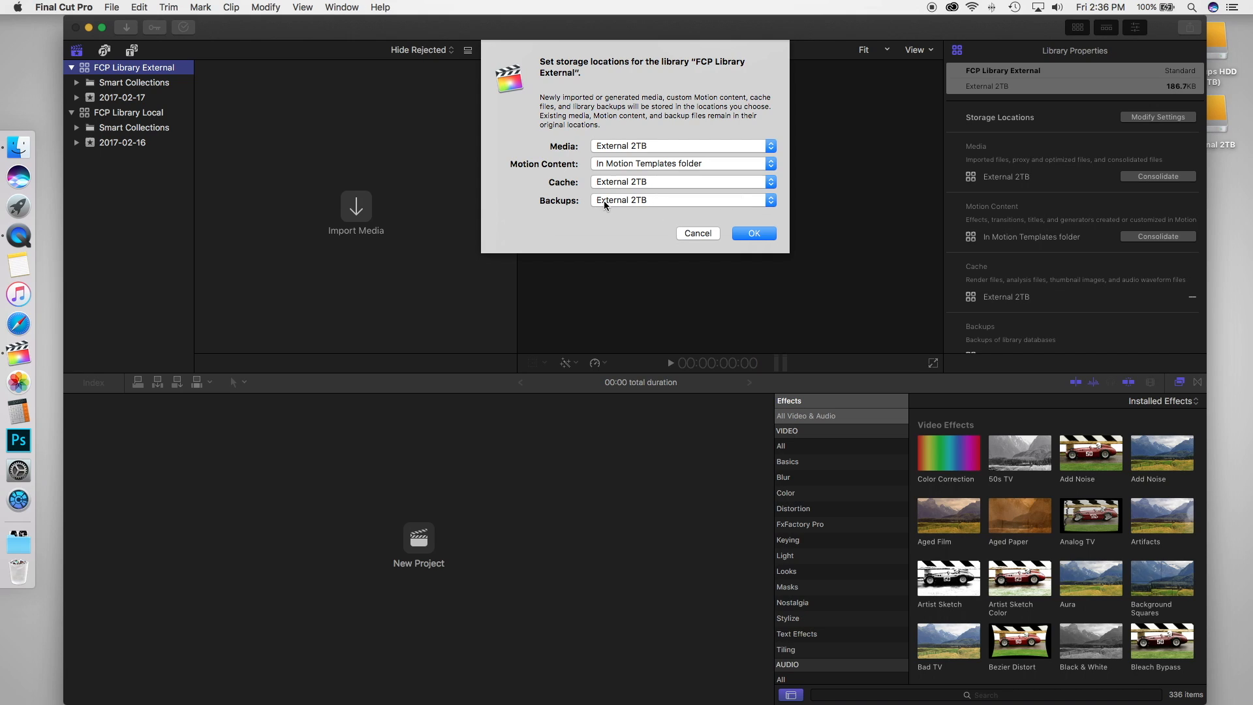
mouse_move(528, 204)
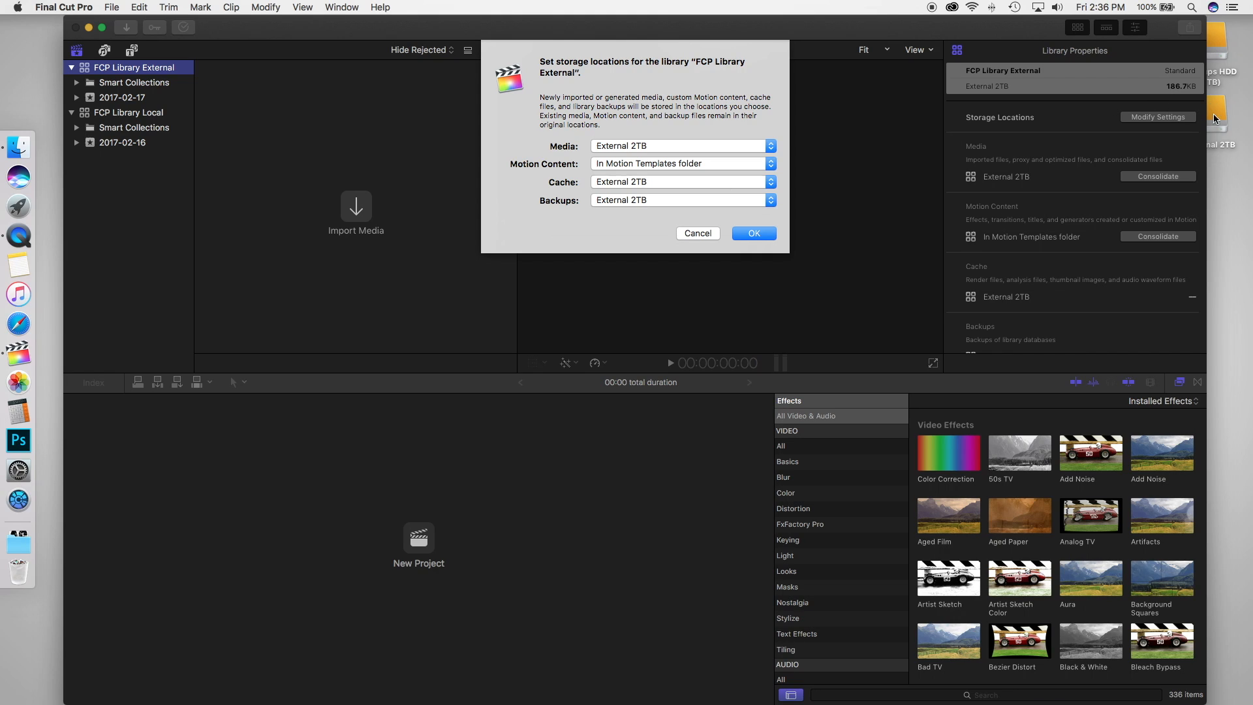
mouse_move(584, 228)
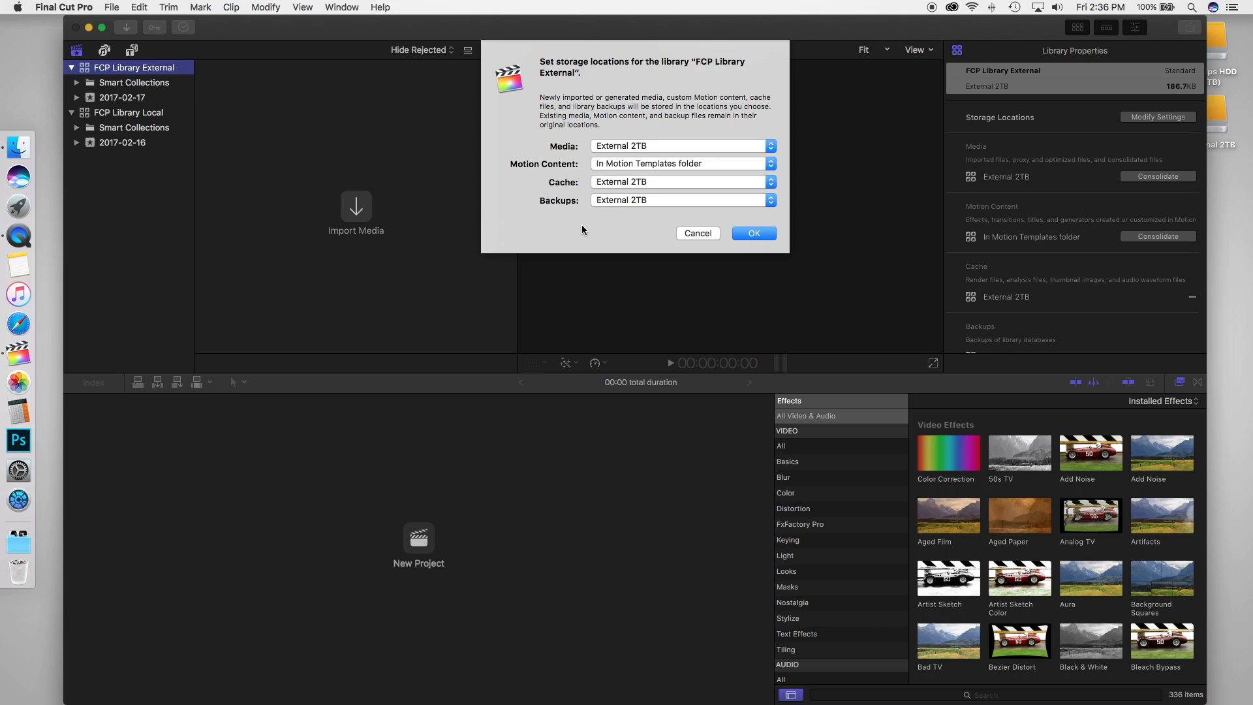
mouse_move(530, 205)
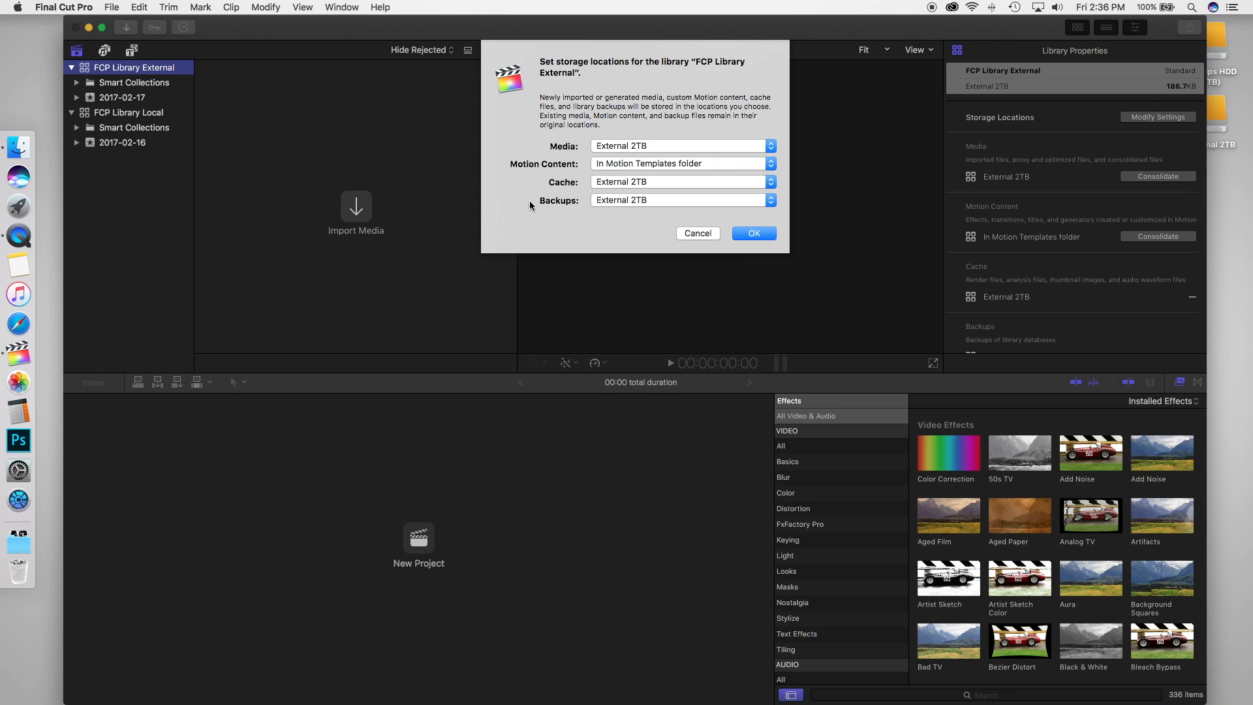
mouse_move(497, 185)
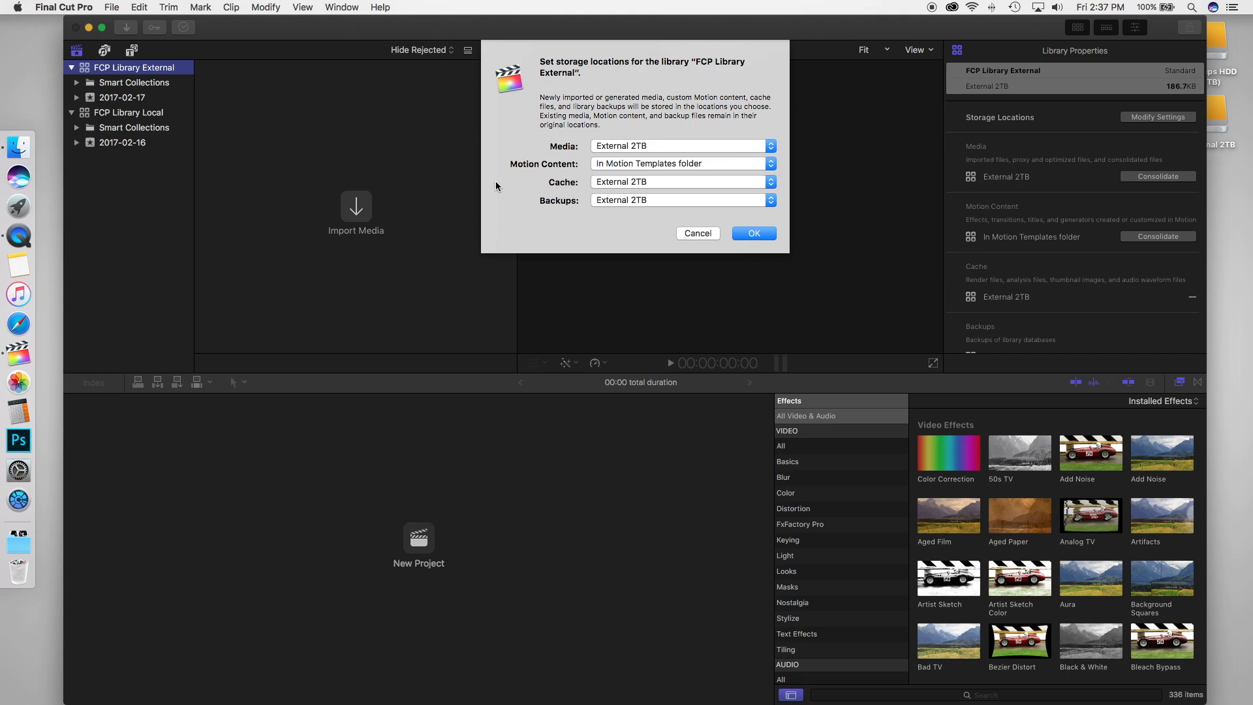
mouse_move(520, 194)
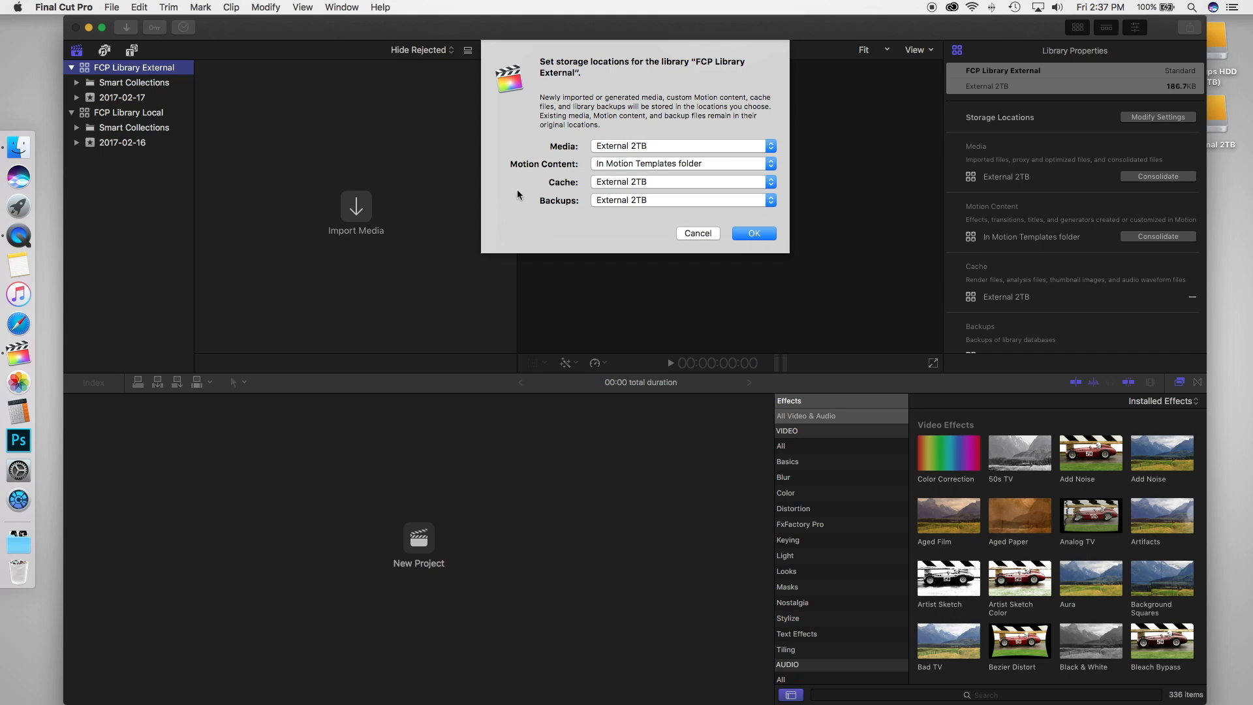
mouse_move(714, 224)
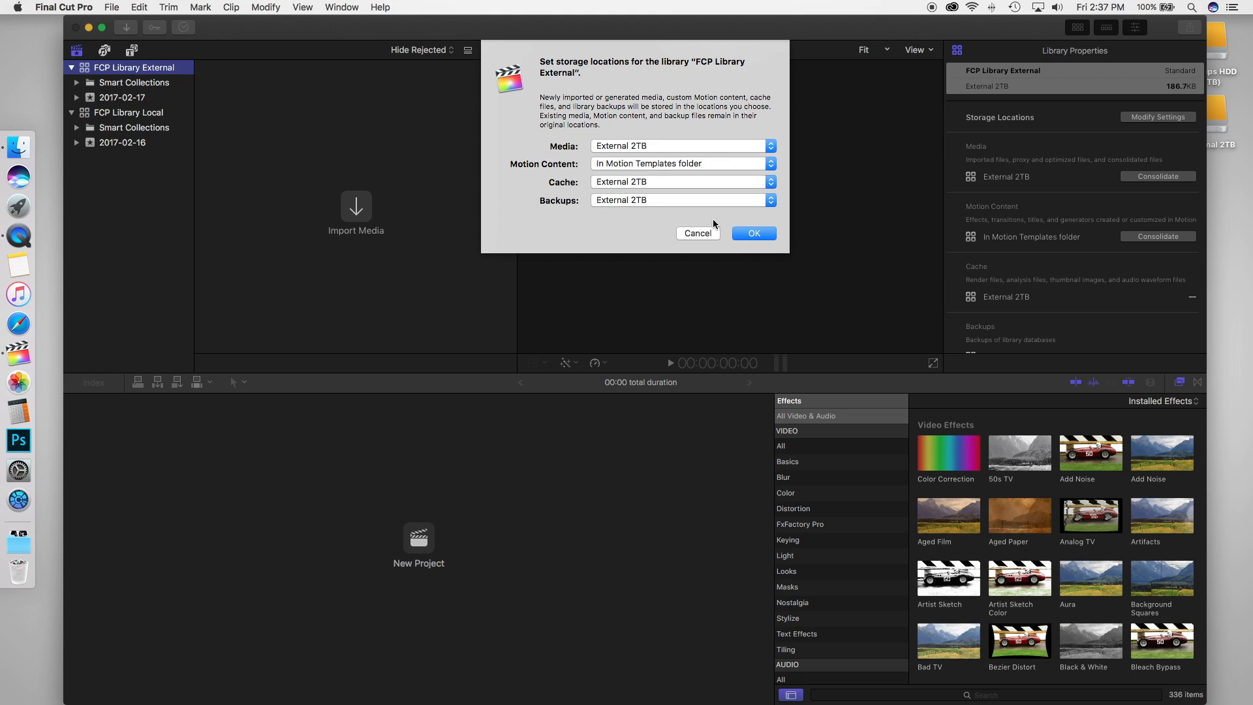
- Dismiss the storage dialog, check the Local library stores In Library on Macintosh HD, return to External
left_click(755, 232)
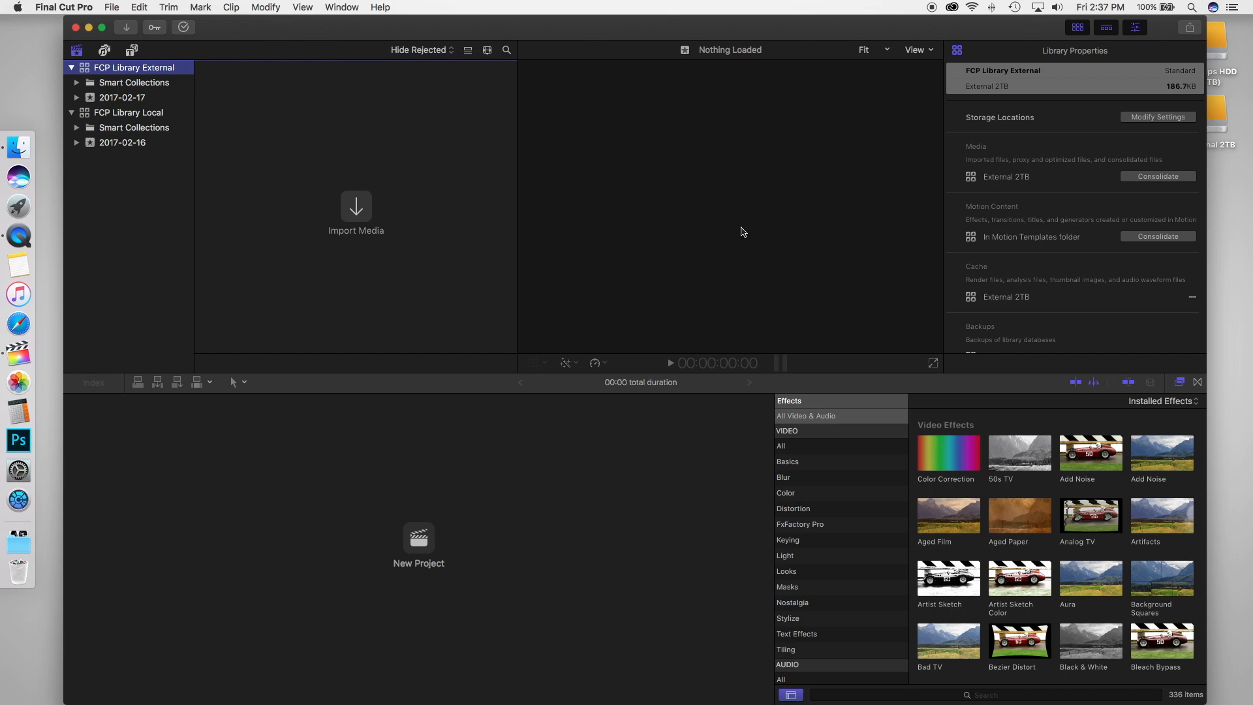
mouse_move(333, 86)
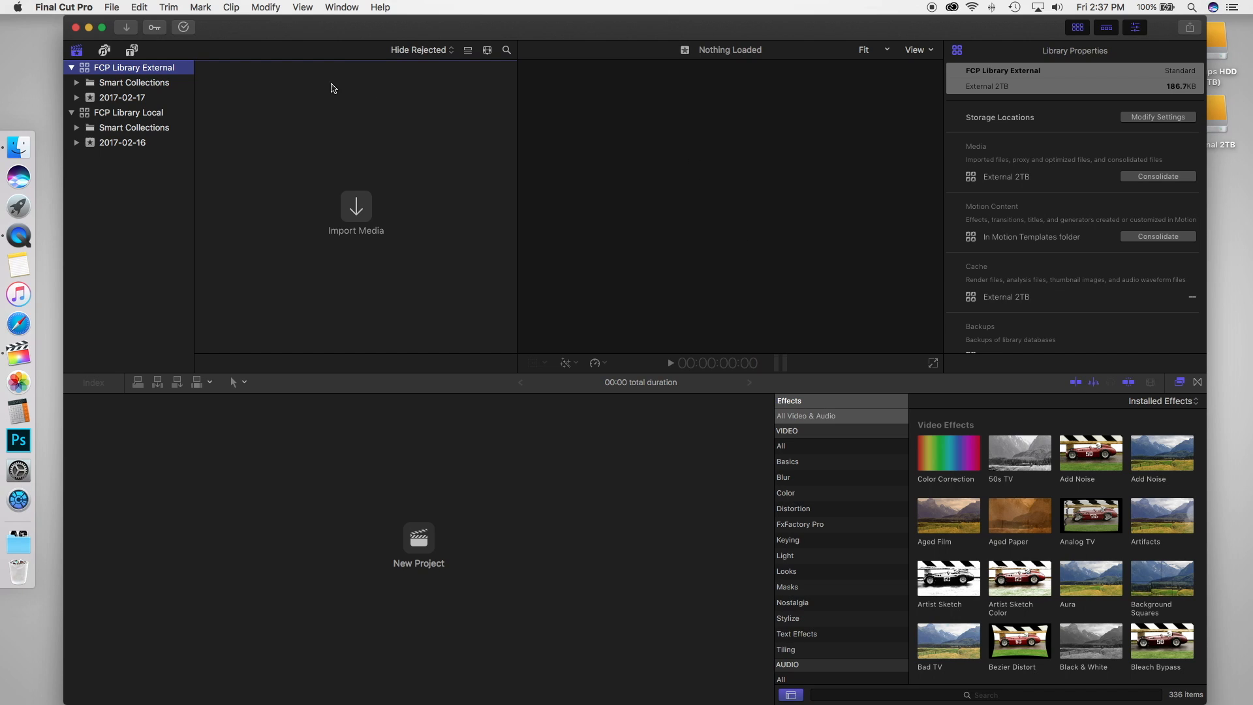
left_click(131, 112)
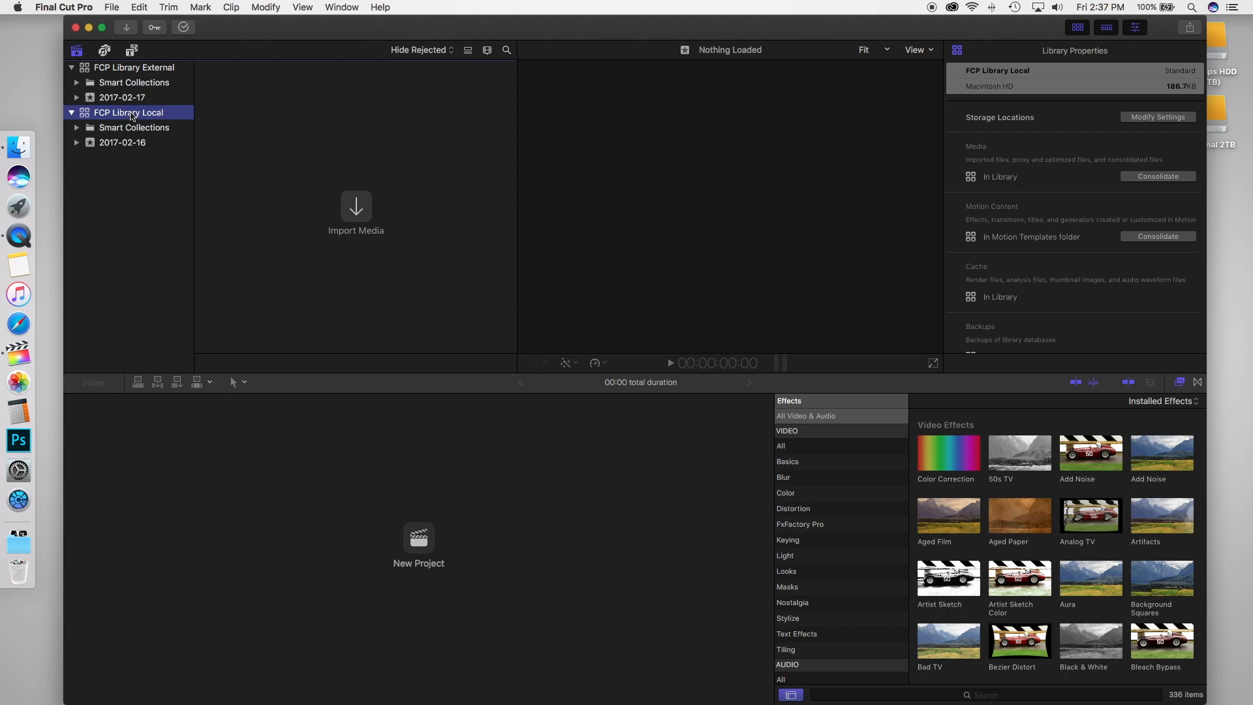
left_click(136, 68)
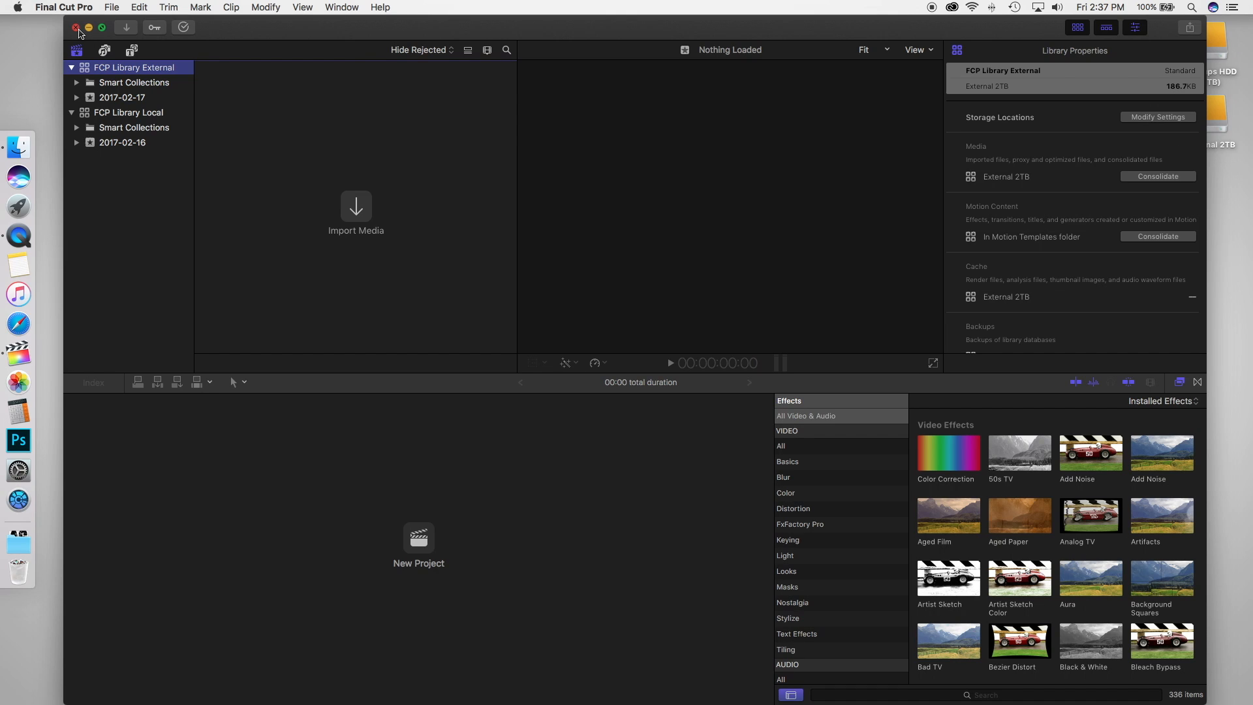
- Quit Final Cut Pro, eject the External 2TB drive and relaunch Final Cut Pro from the Dock
left_click(77, 27)
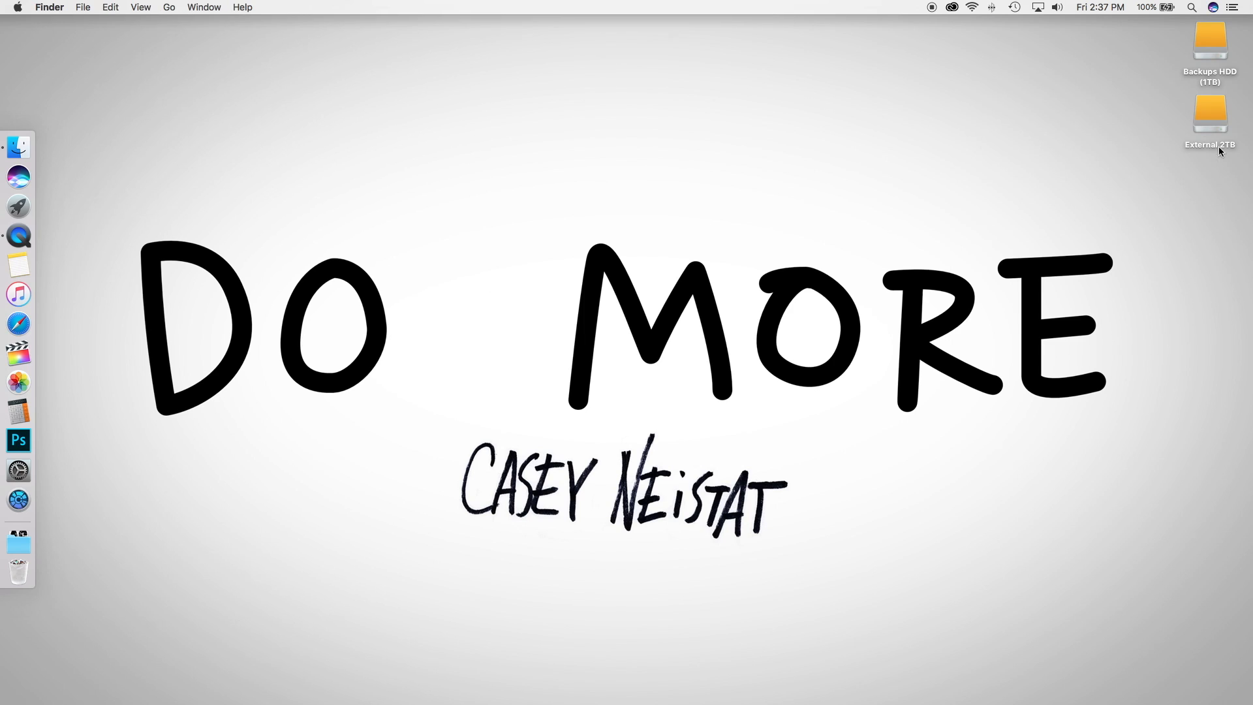
left_click(1210, 113)
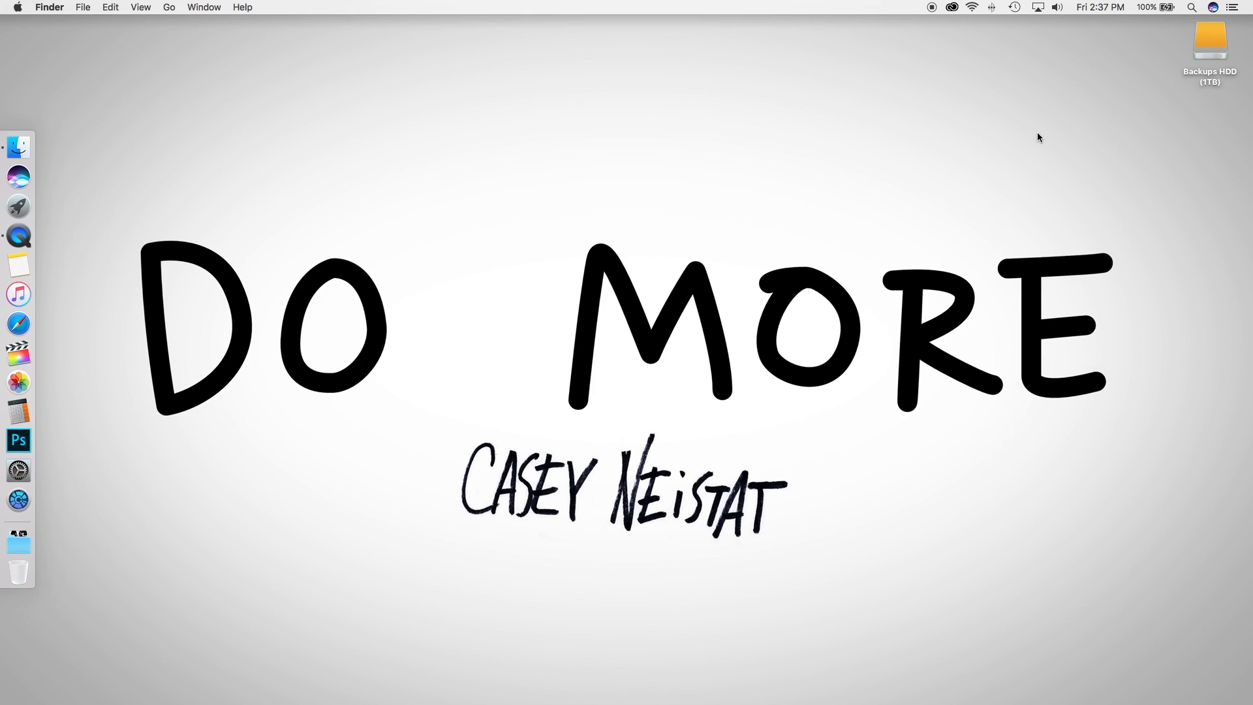
mouse_move(26, 359)
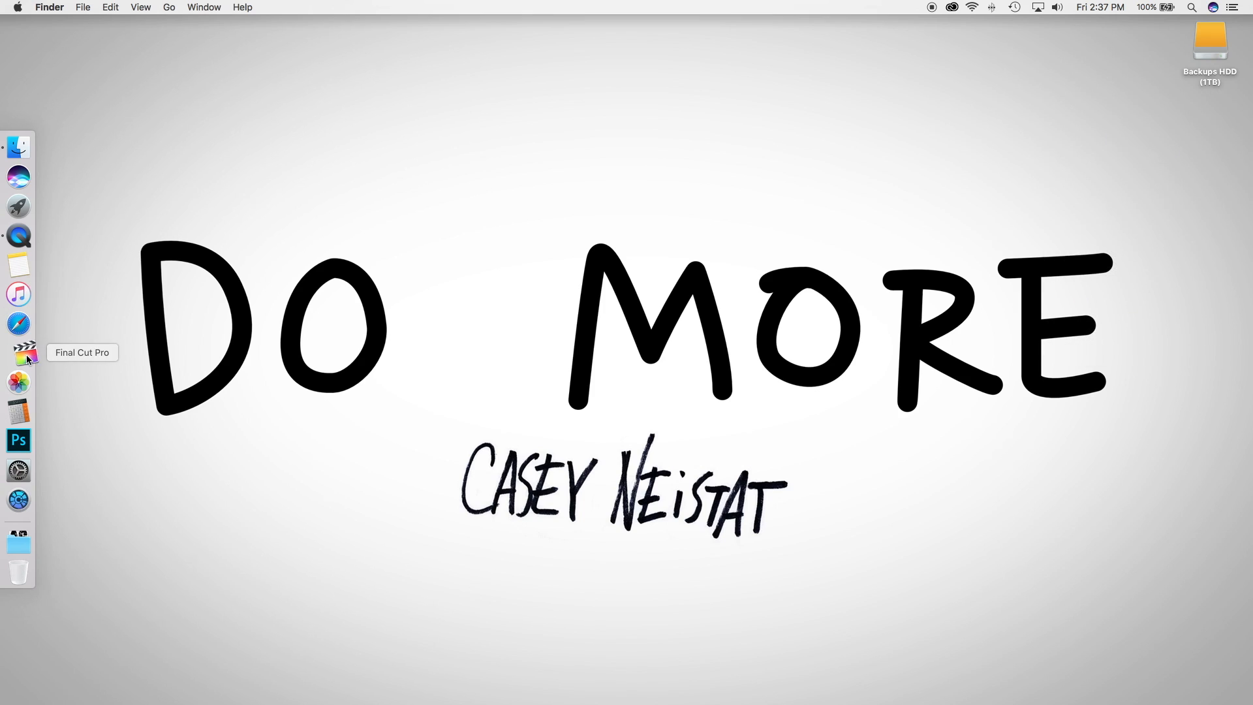
left_click(18, 347)
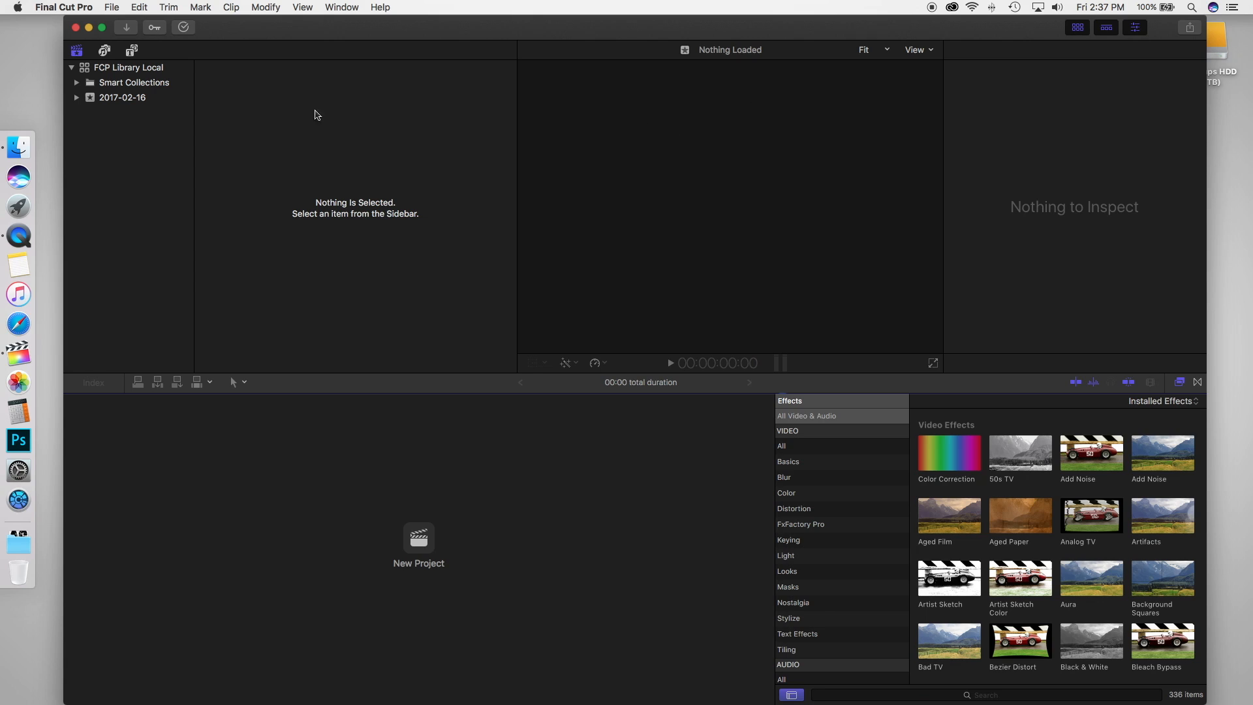
- Confirm only FCP Library Local loaded, with media and cache in the library on Macintosh HD
left_click(130, 68)
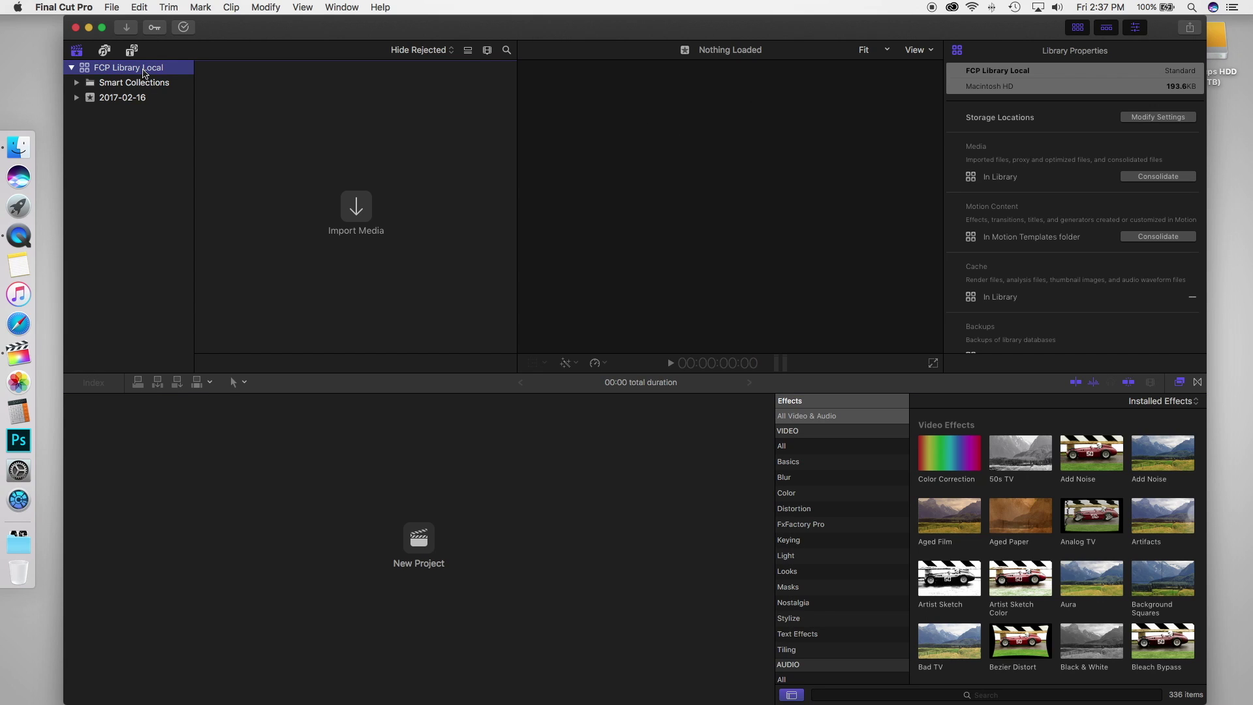
mouse_move(145, 69)
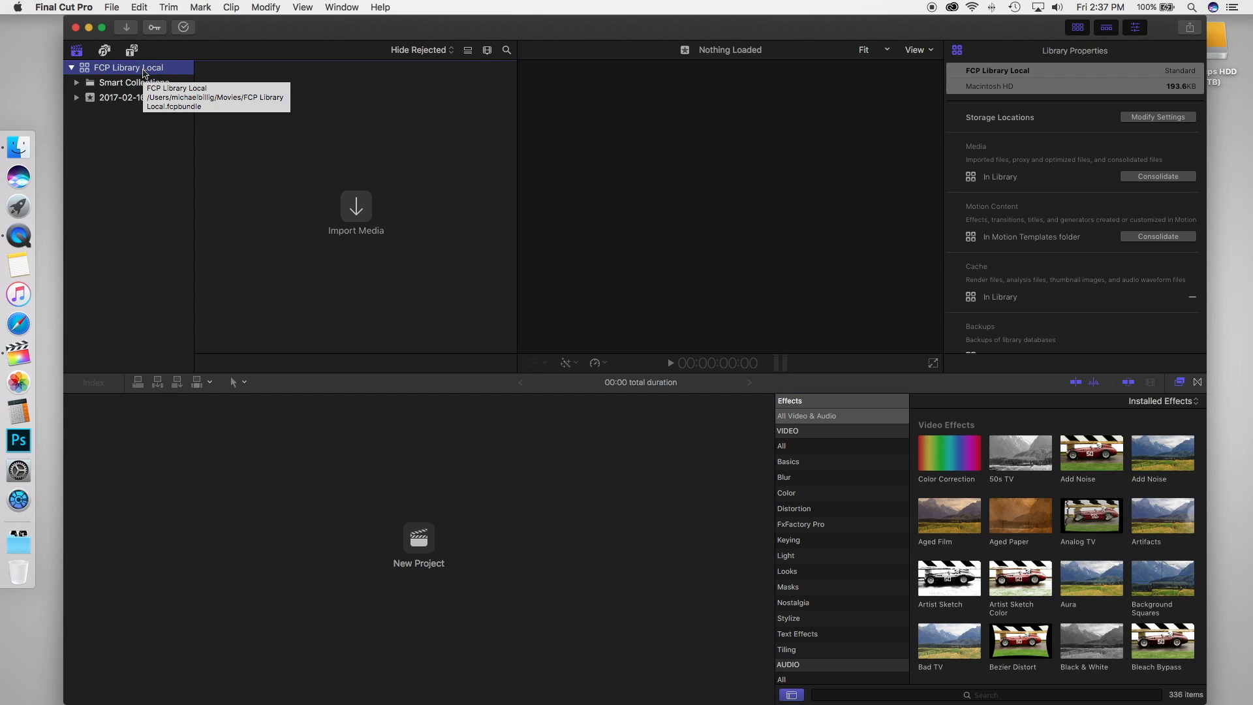
mouse_move(128, 76)
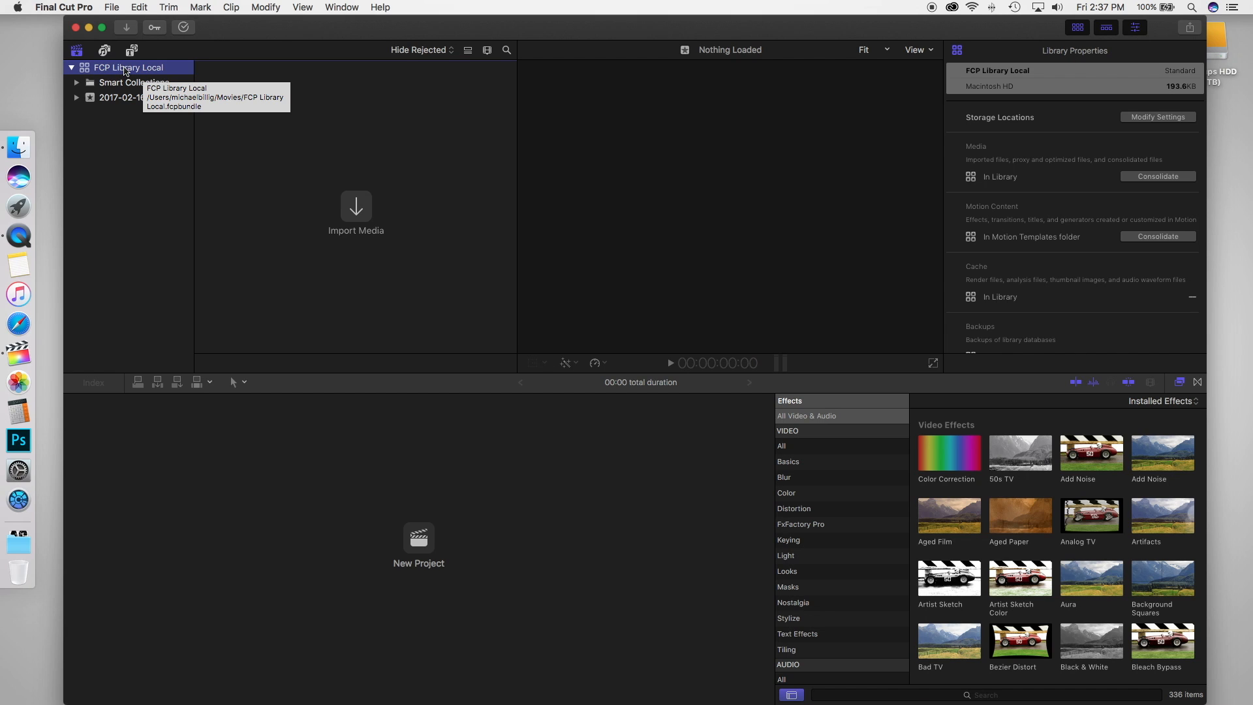
mouse_move(99, 48)
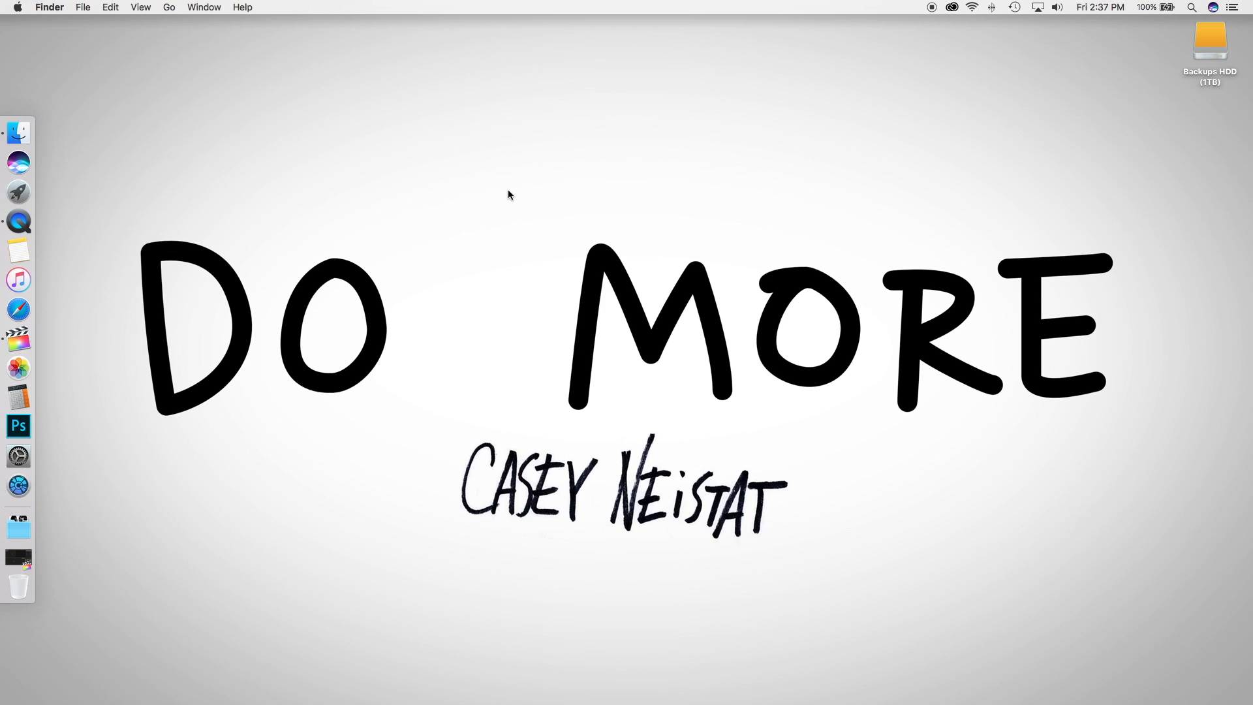
mouse_move(505, 222)
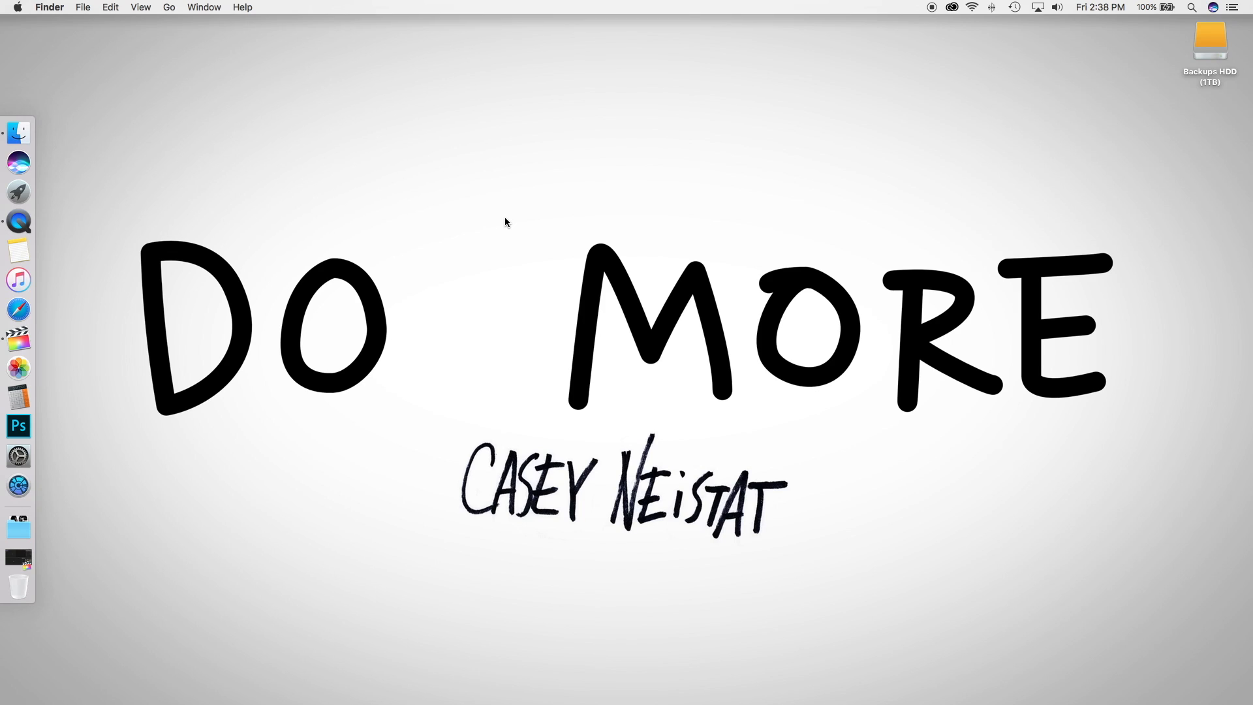
mouse_move(509, 224)
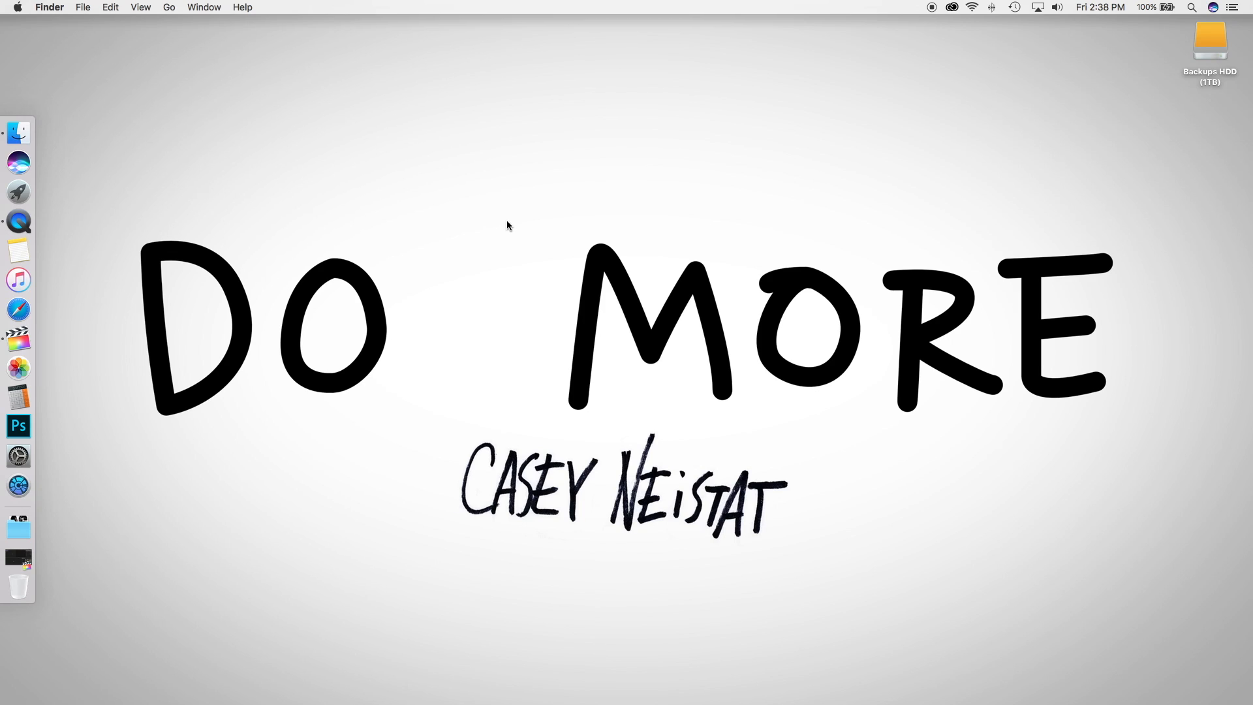